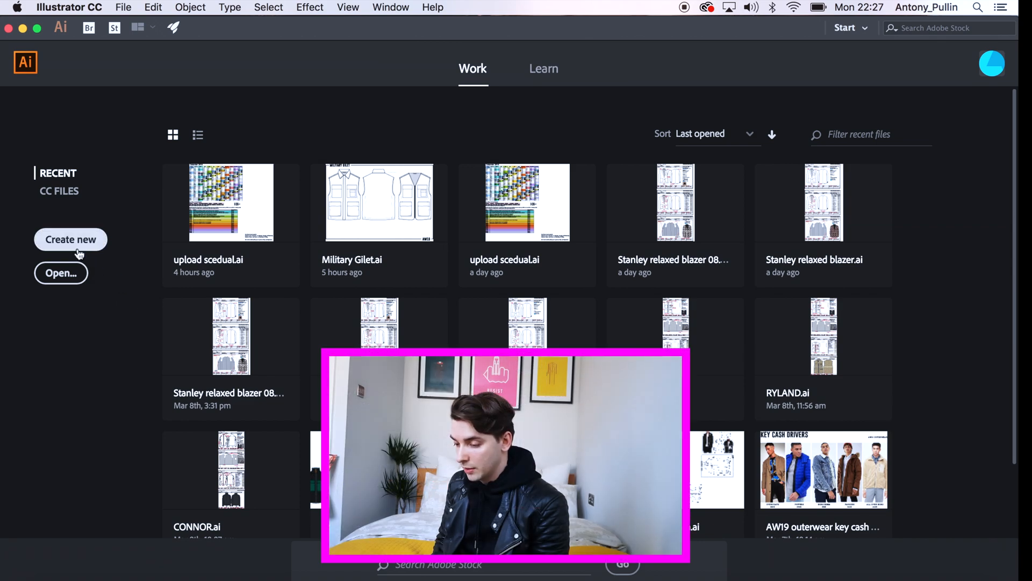
- Create an A4 landscape 297×210 mm document after trying the A3 and portrait options
click(70, 239)
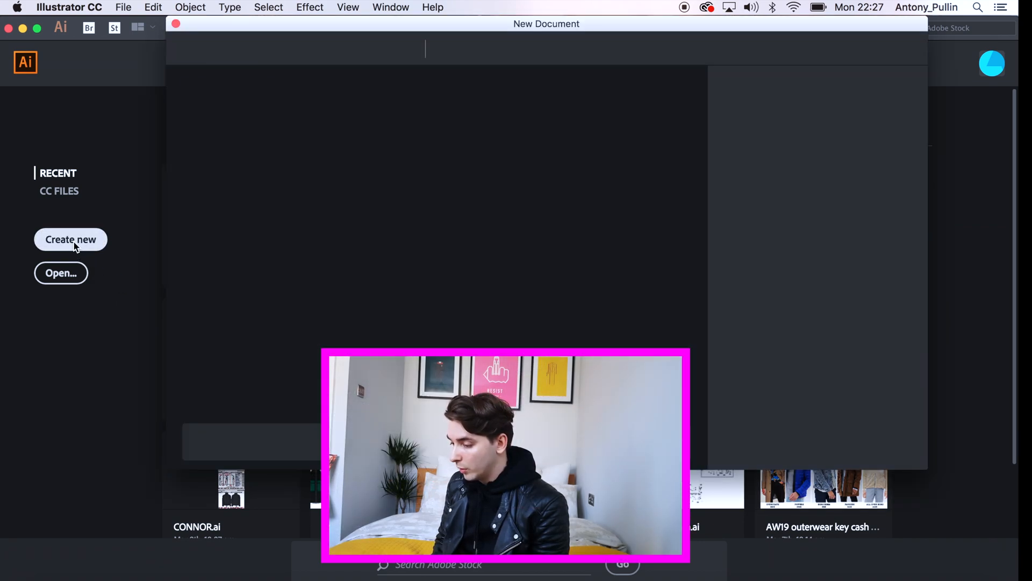
click(71, 239)
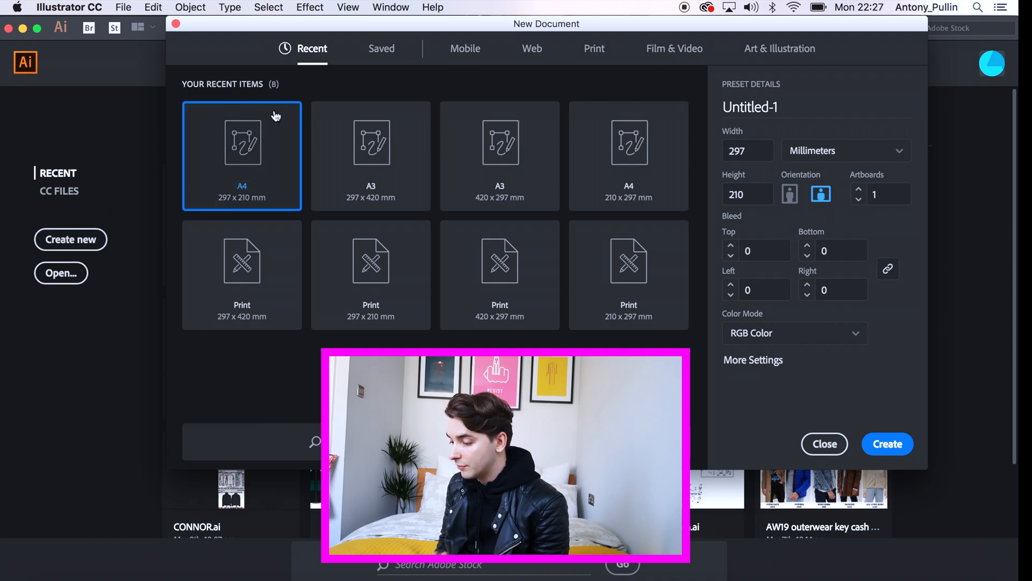
click(370, 155)
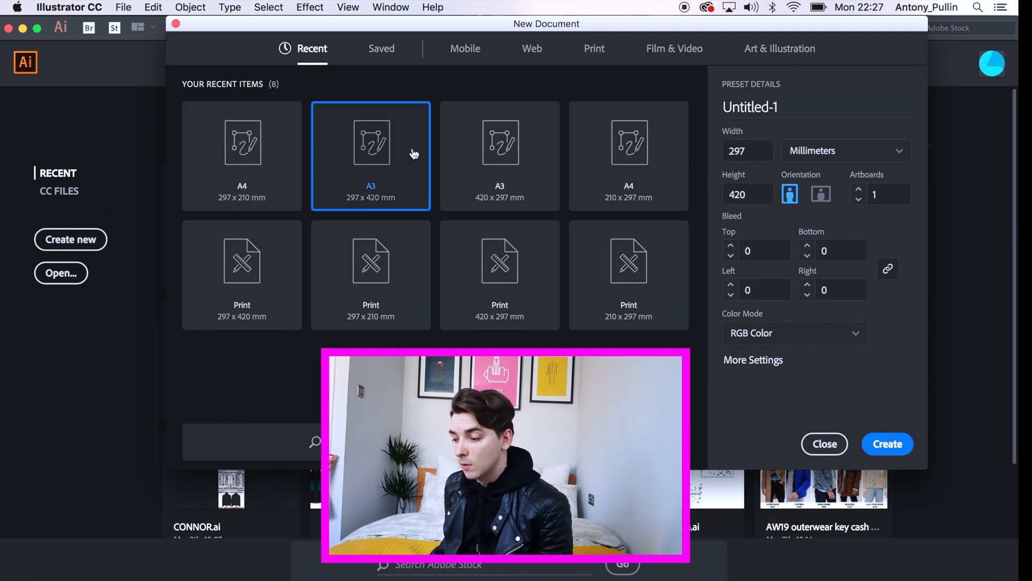
click(628, 155)
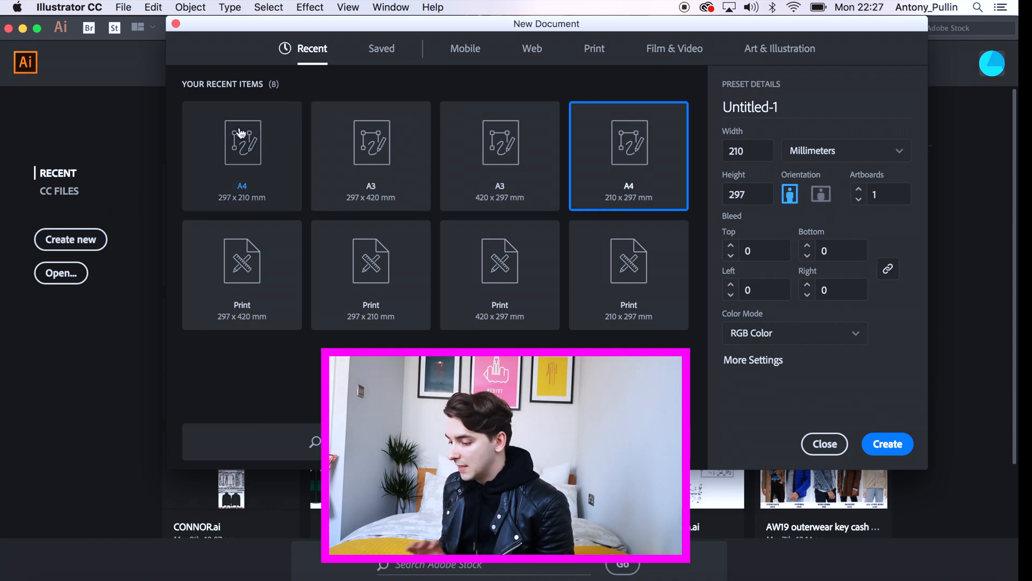
click(241, 155)
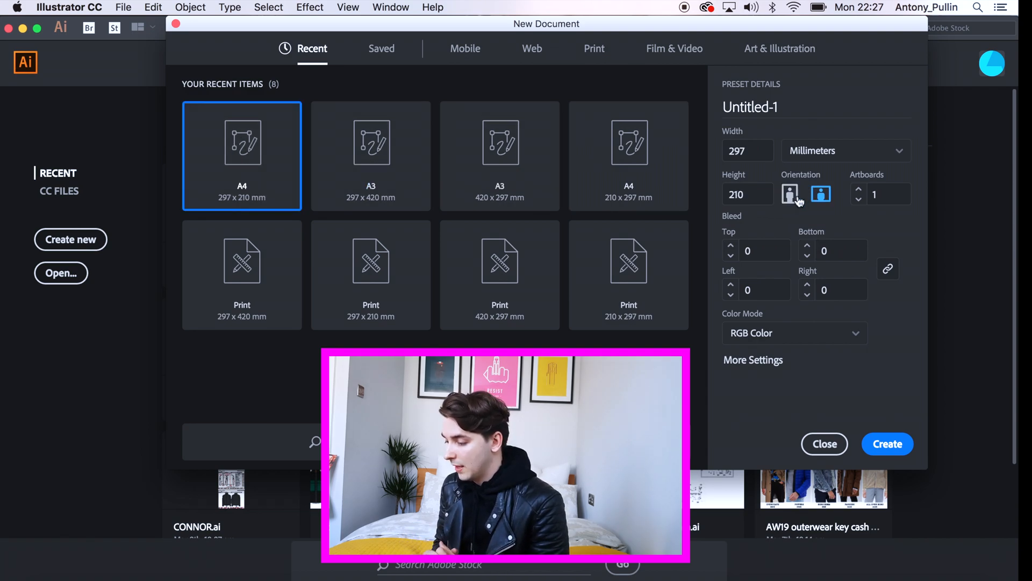
click(789, 194)
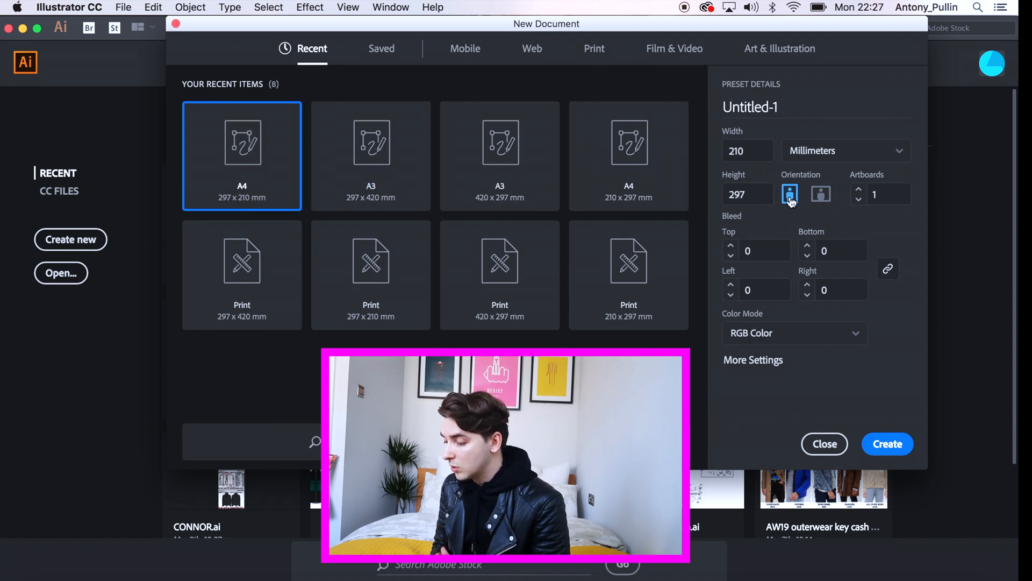
click(820, 194)
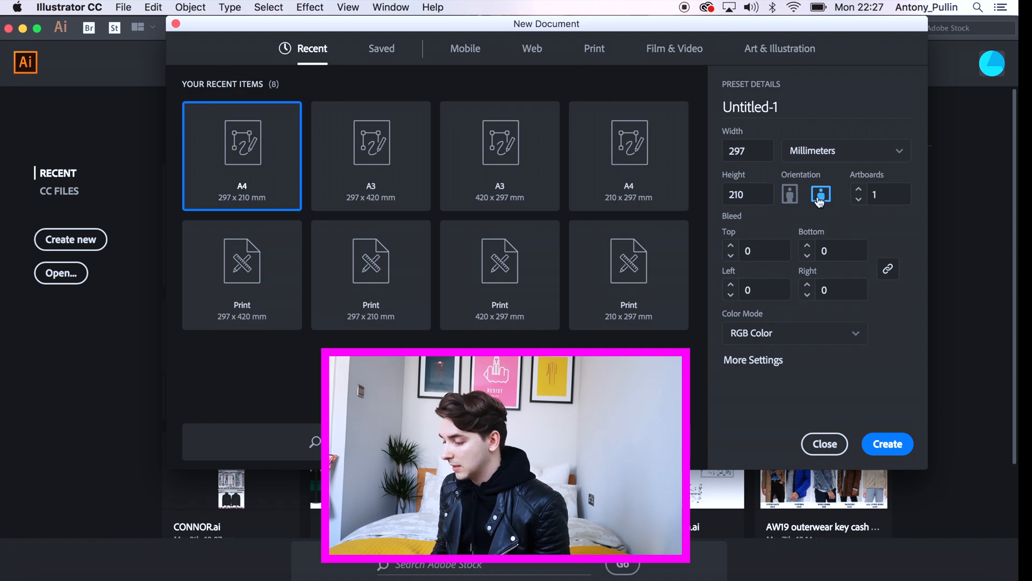
mouse_move(882, 410)
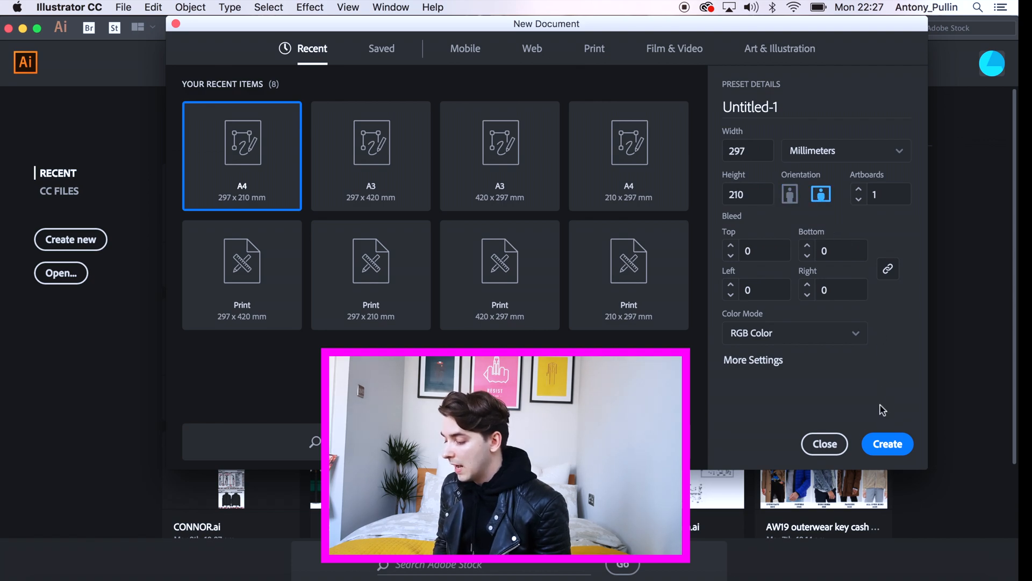
click(886, 443)
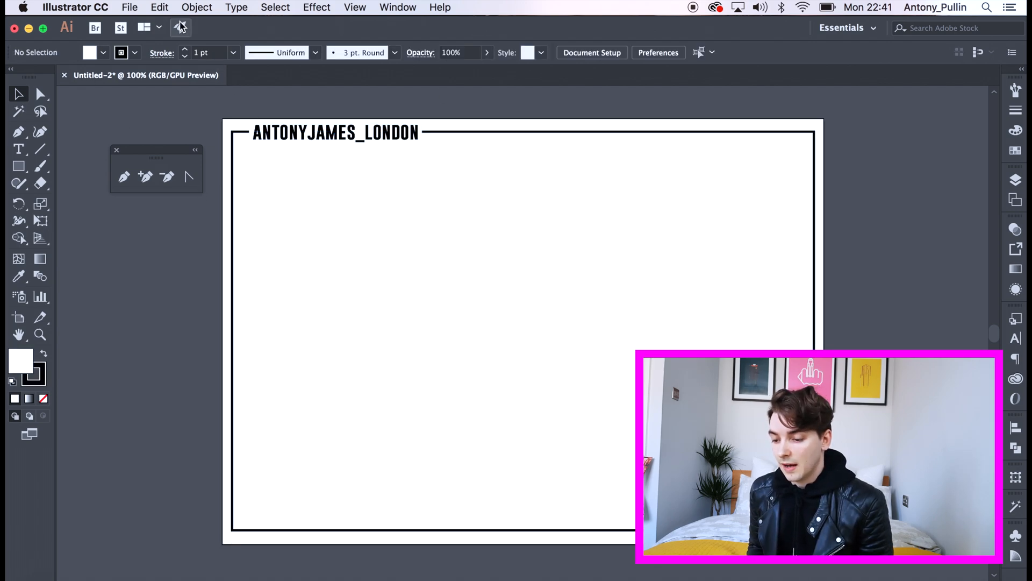
- Save the document as Basic Skills.ai on the Desktop in Illustrator CC format
click(129, 7)
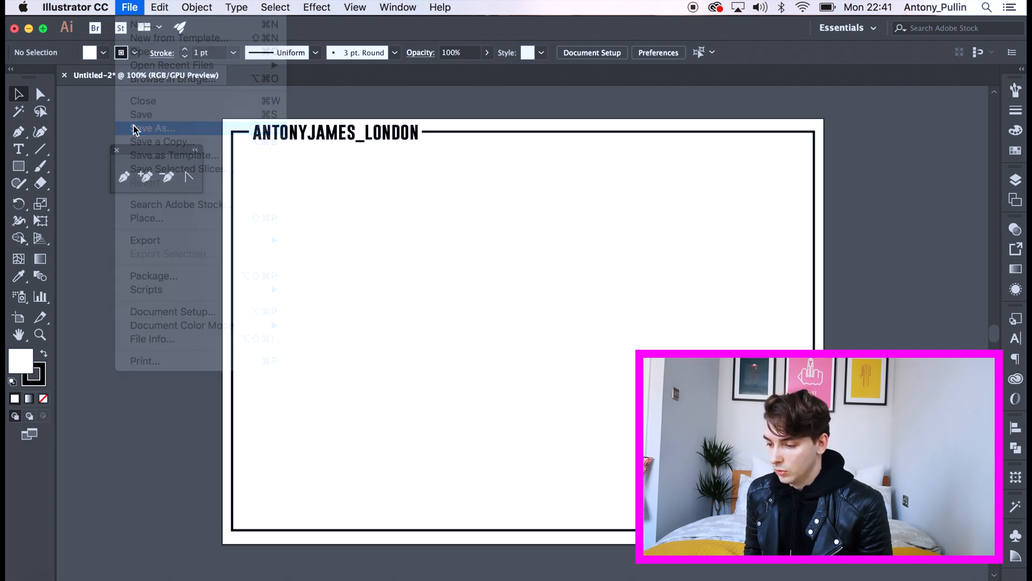
click(153, 128)
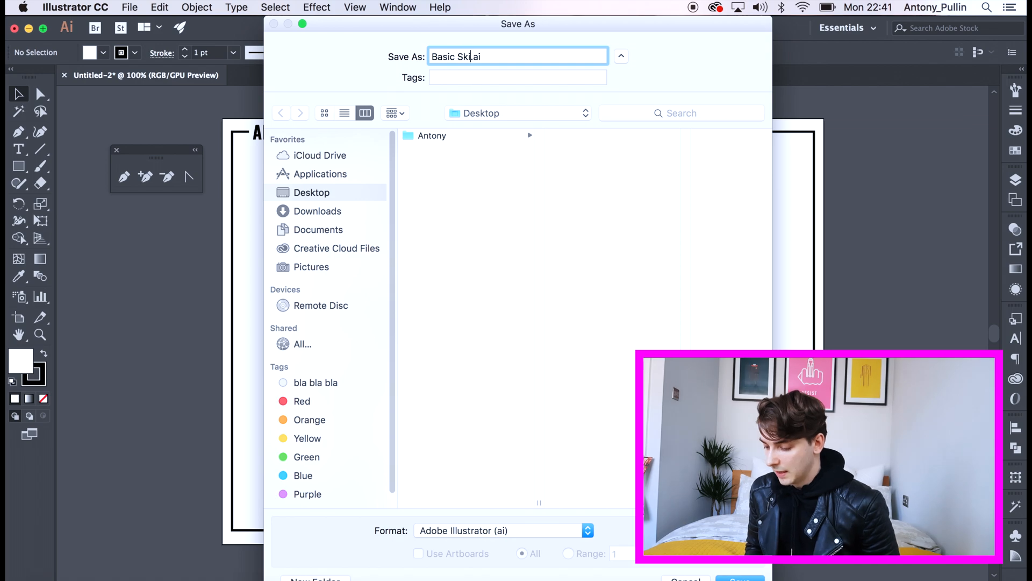
text(ills)
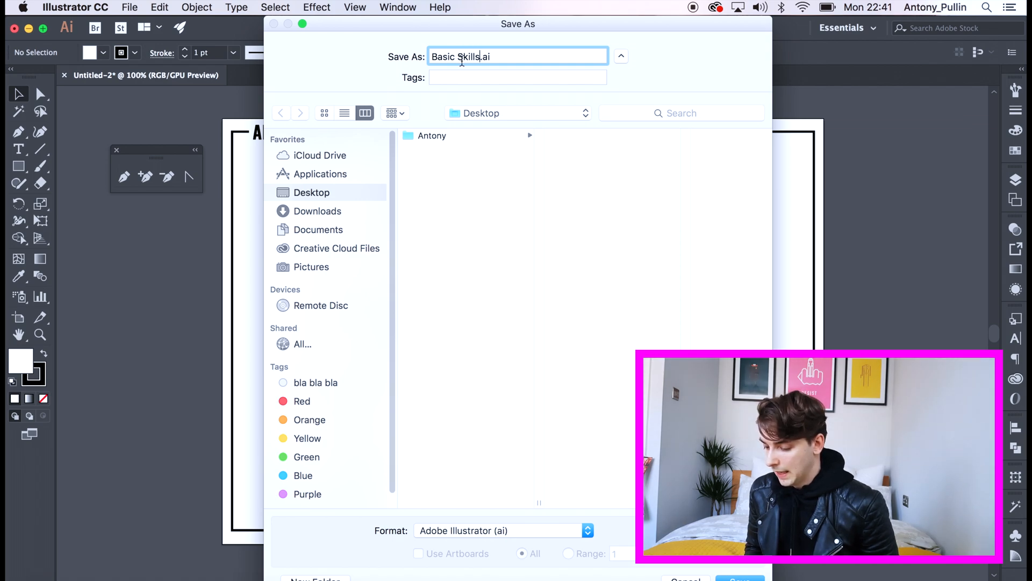
click(739, 578)
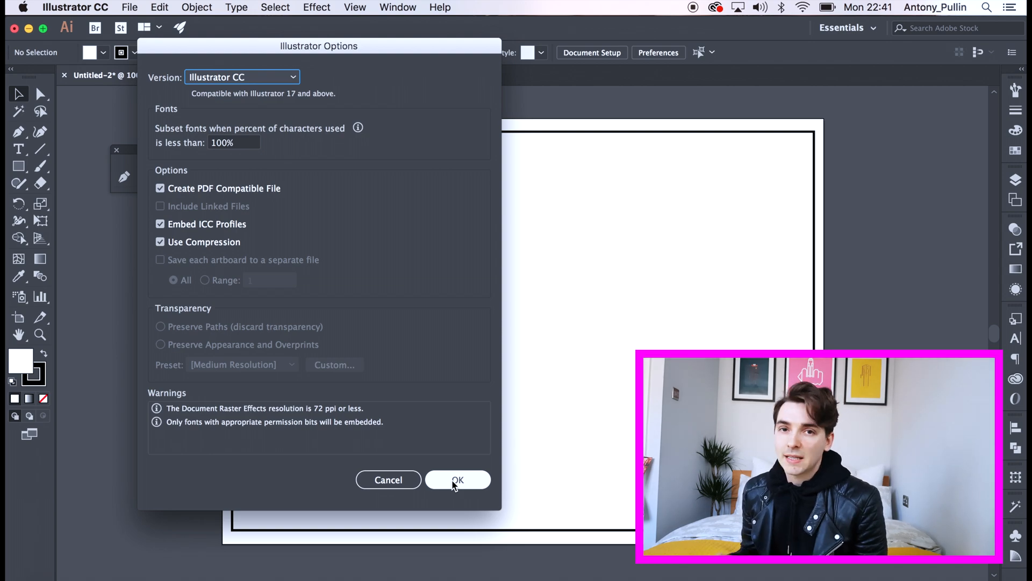
click(457, 479)
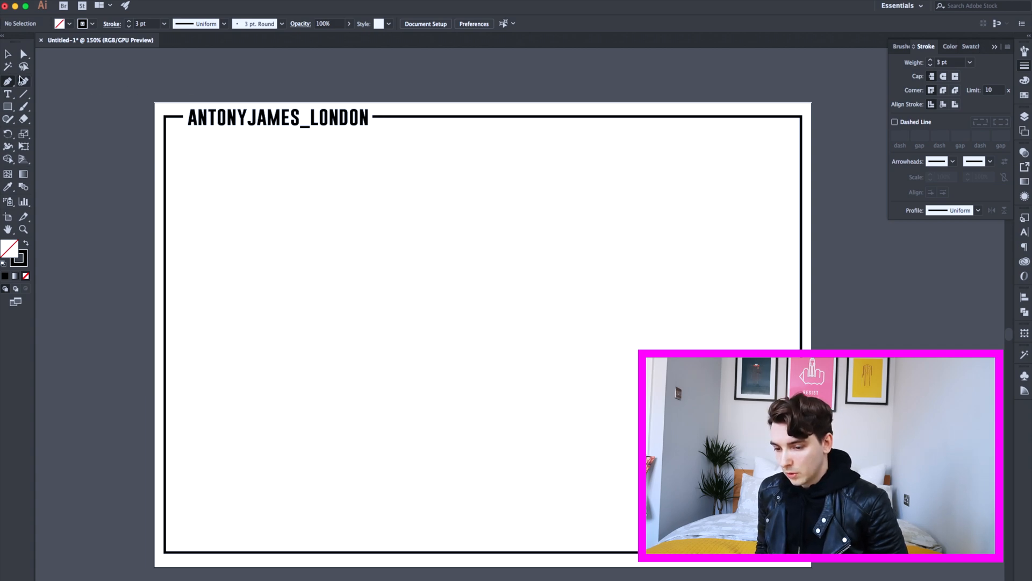
- Tear off the Pen tool flyout and draw a closed triangle outline in the upper left
click(8, 81)
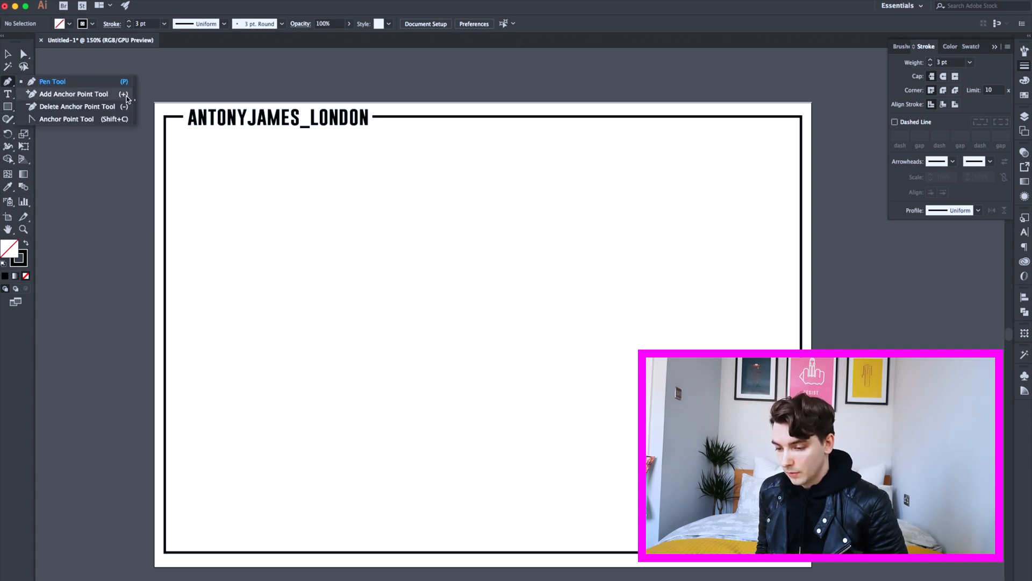
click(125, 81)
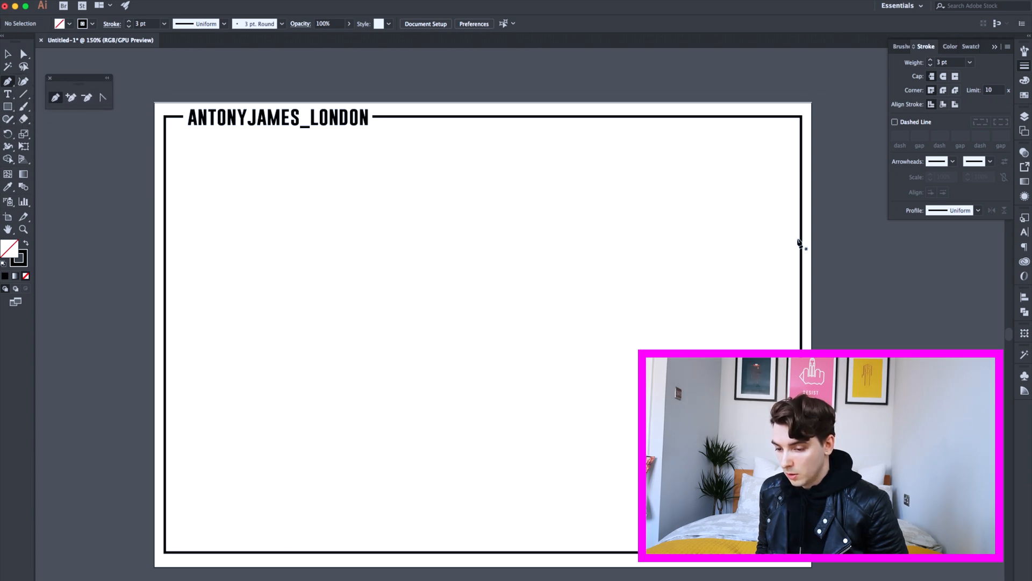
mouse_move(135, 129)
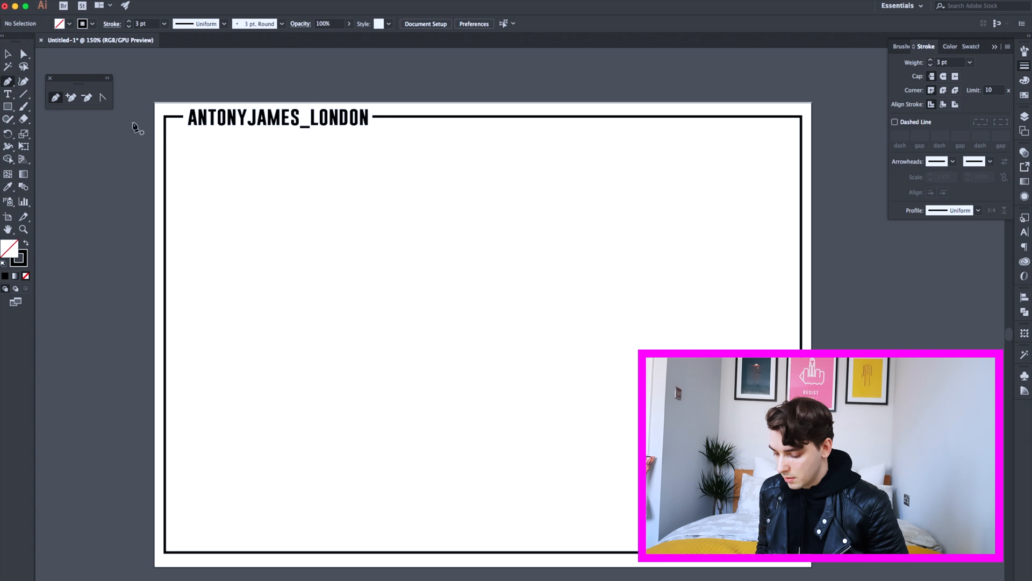
mouse_move(556, 352)
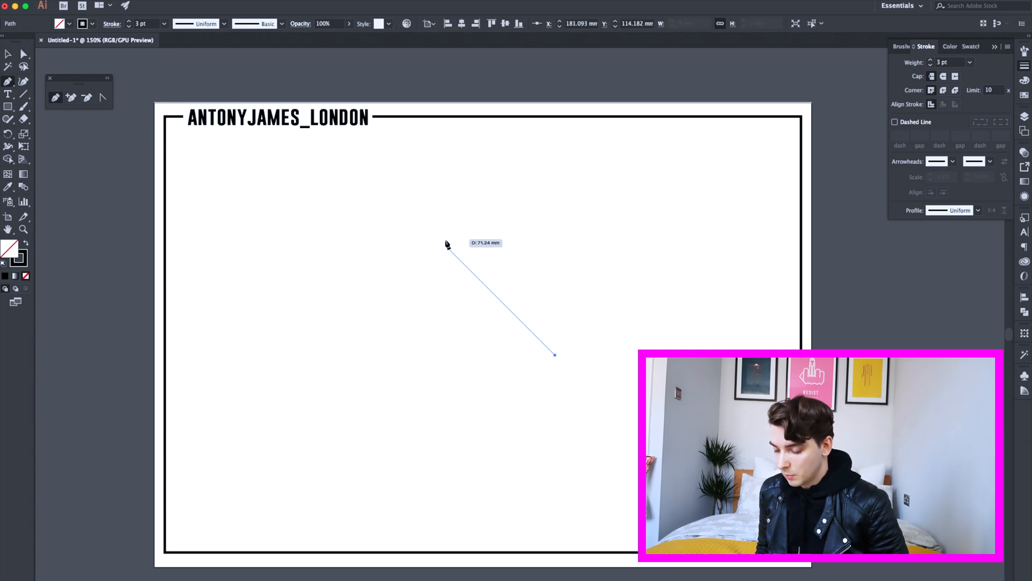
click(354, 328)
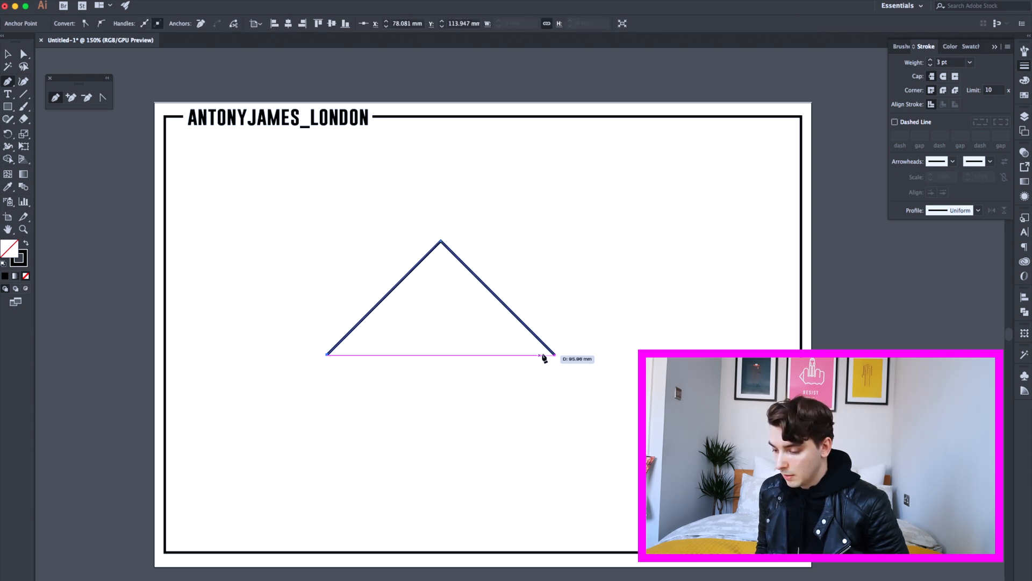
click(549, 352)
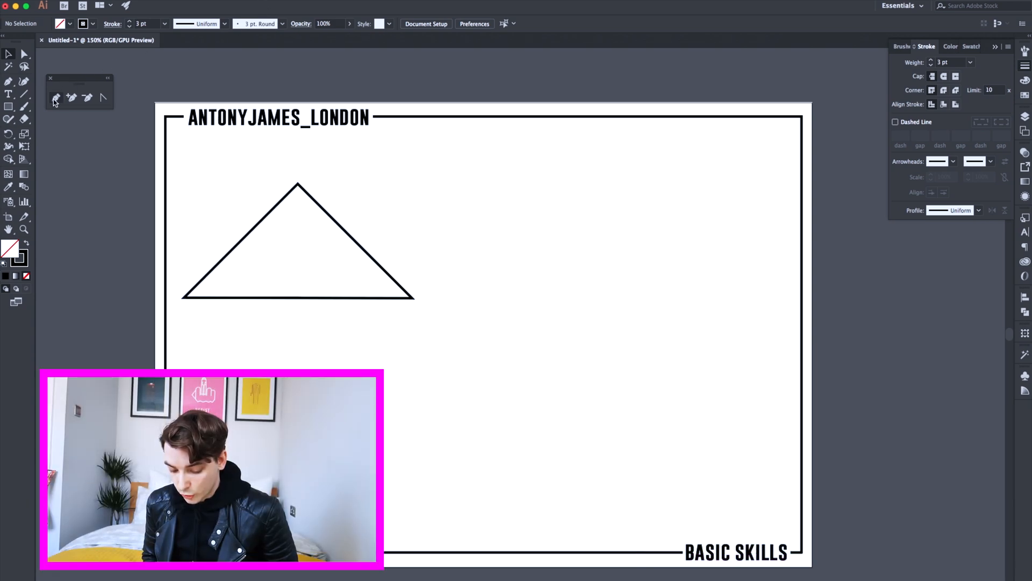
mouse_move(744, 368)
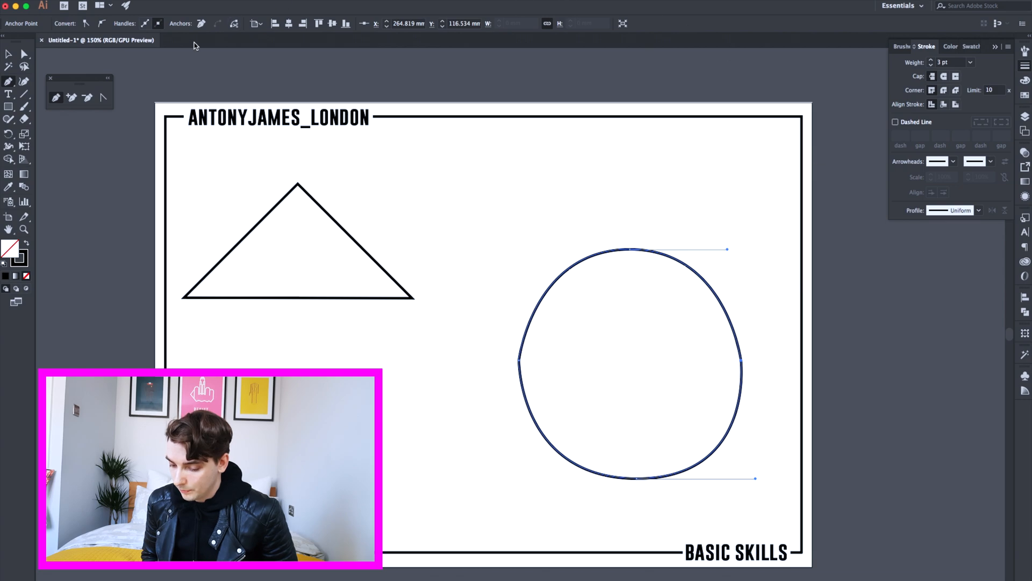
- Draw a closed, roughly circular curved path to the right of the triangle
click(9, 54)
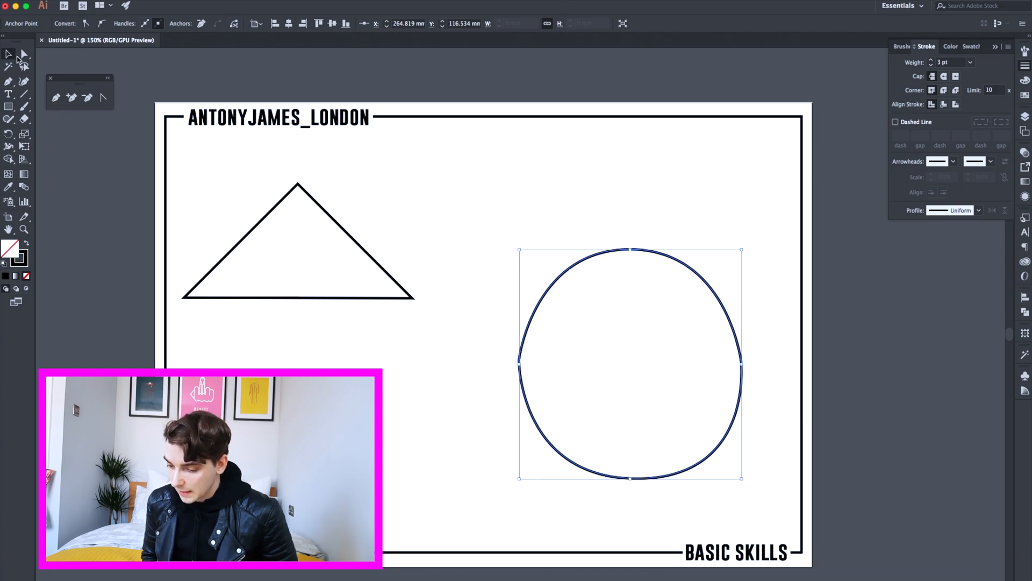
click(461, 193)
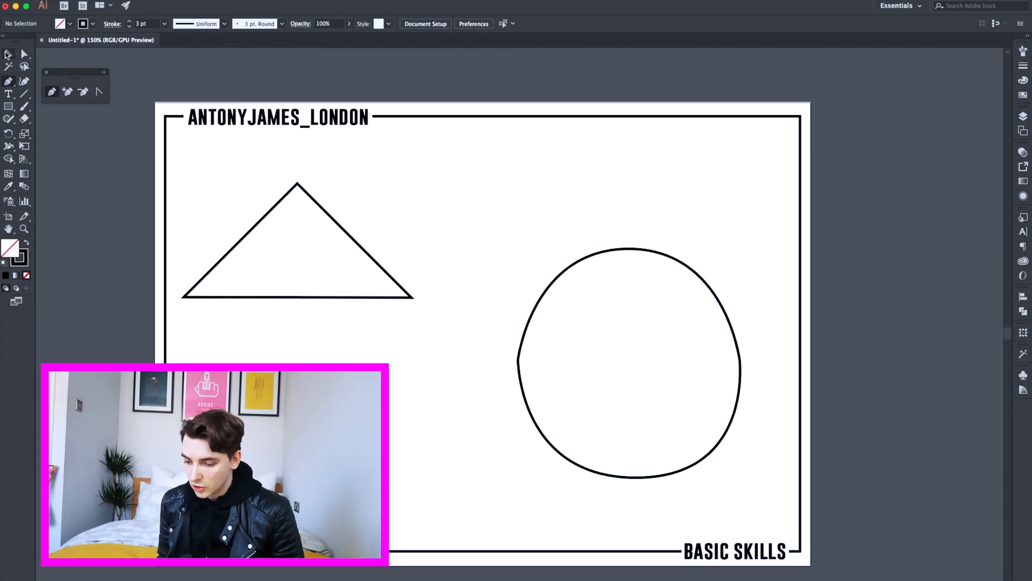
mouse_move(578, 243)
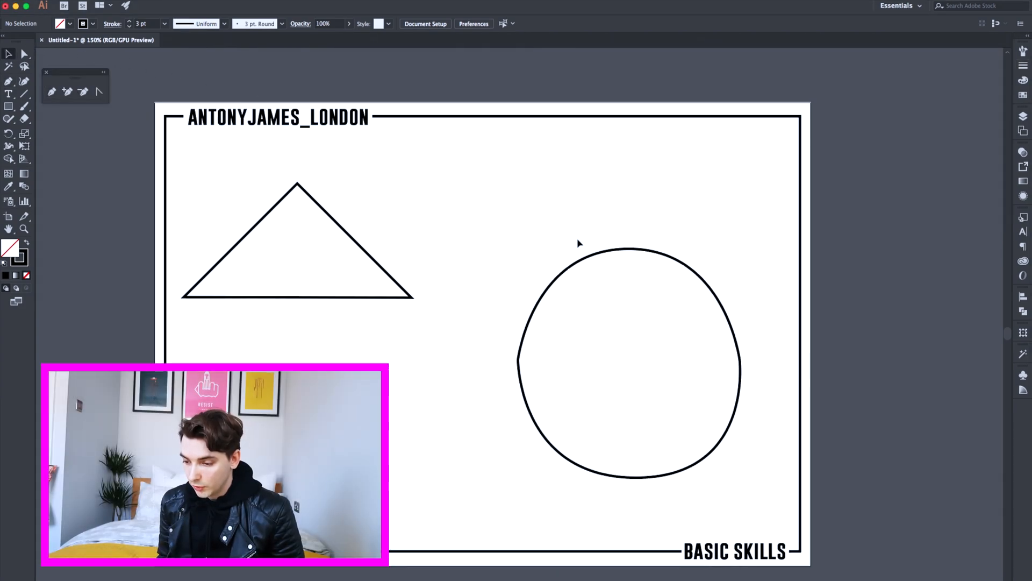
- Give the round shape a dashed stroke with a 6 pt dash and 4 pt gap
click(628, 362)
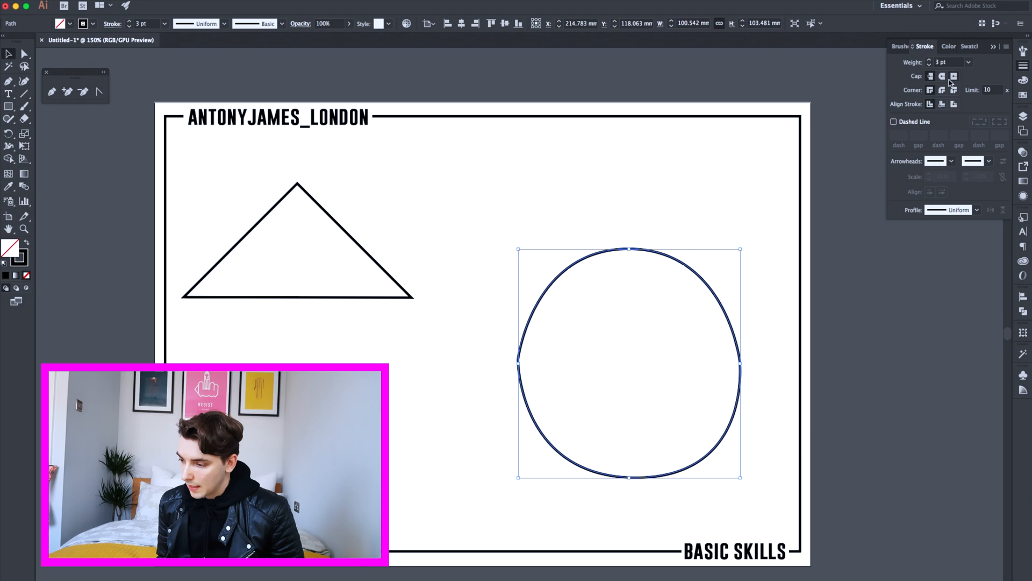
click(894, 121)
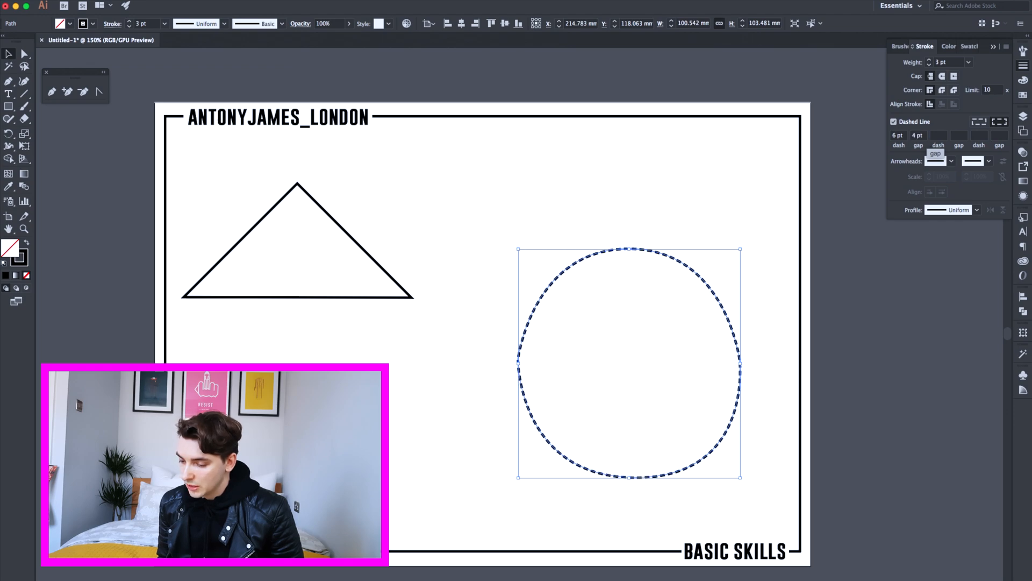
mouse_move(9, 54)
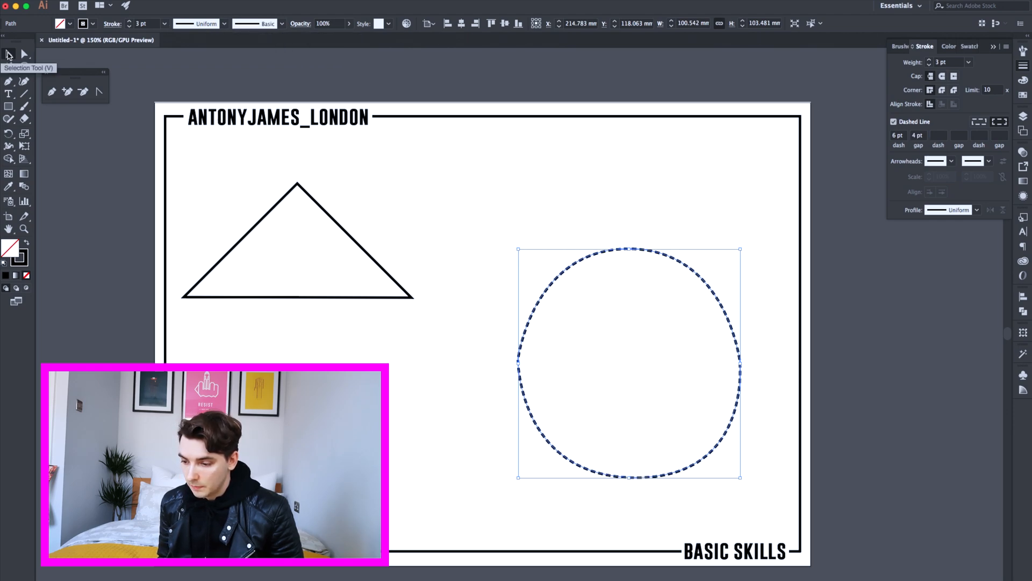
click(487, 185)
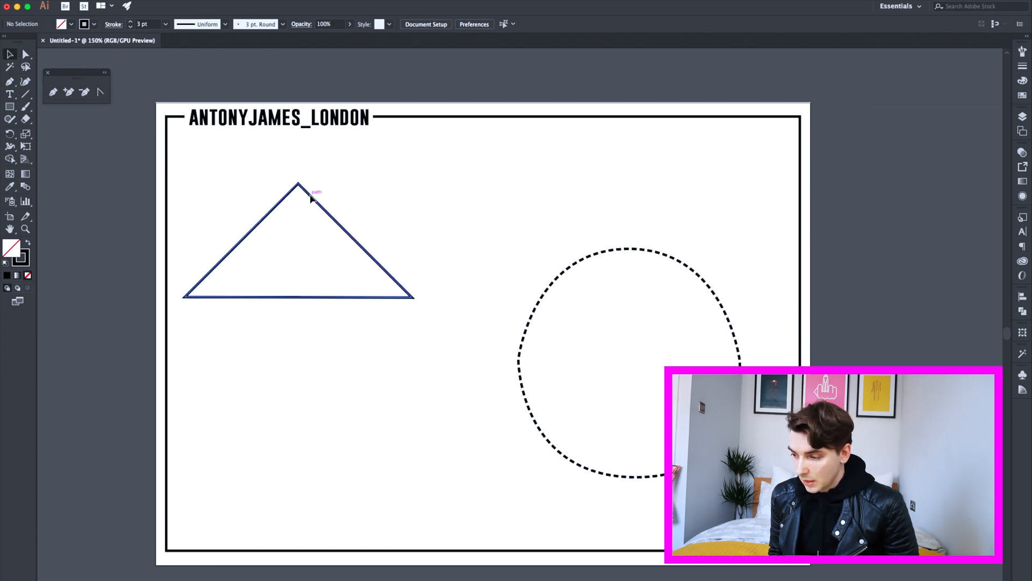
- Try 6 pt and 9 pt stroke weights on the triangle, ending at 0.5 pt
click(296, 240)
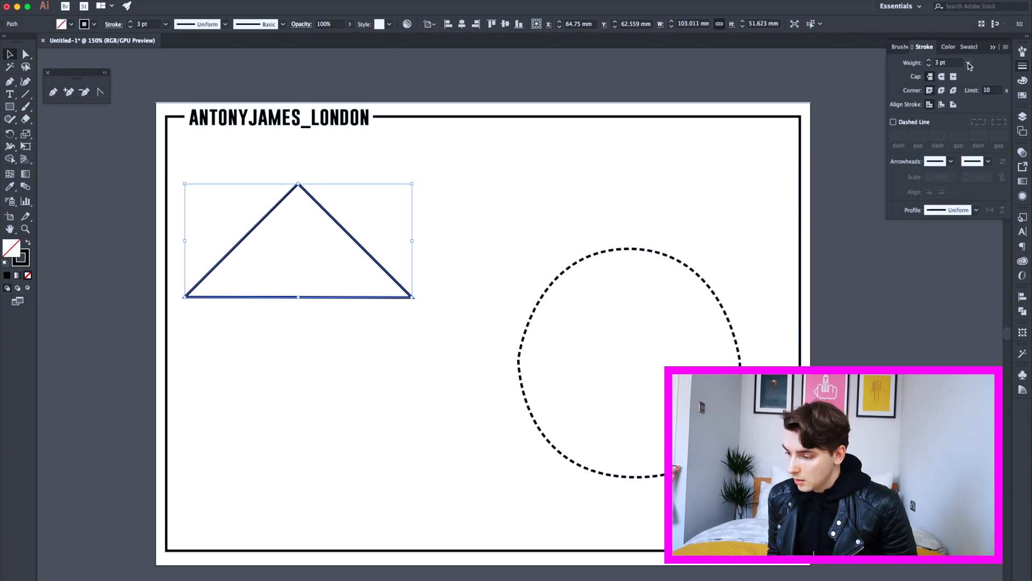
click(967, 62)
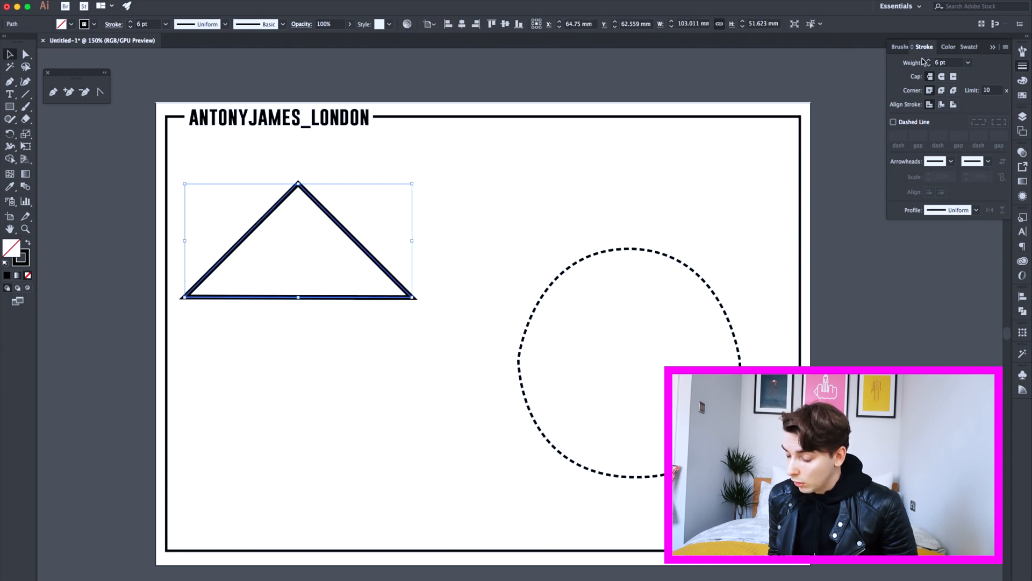
click(968, 62)
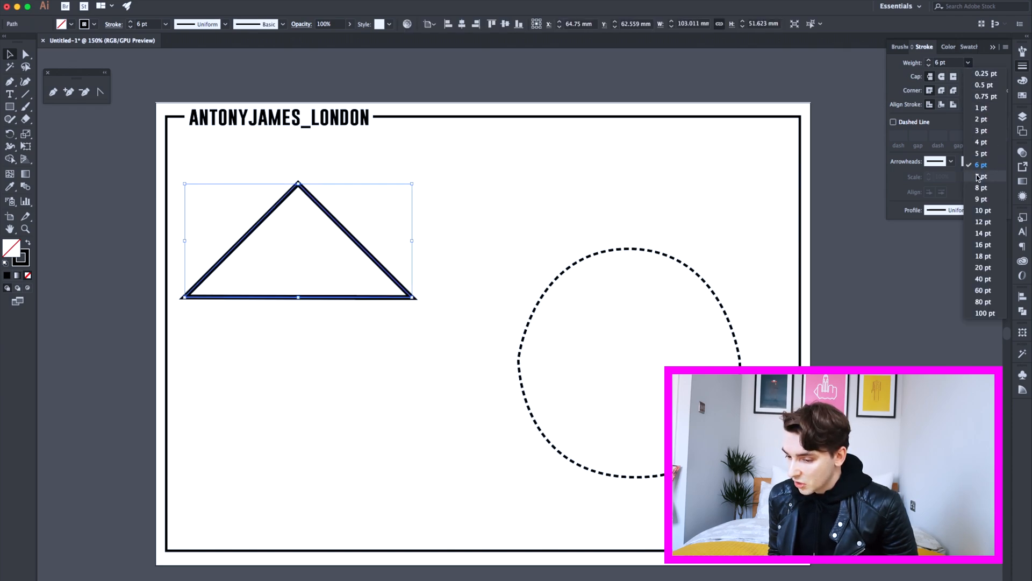
click(982, 199)
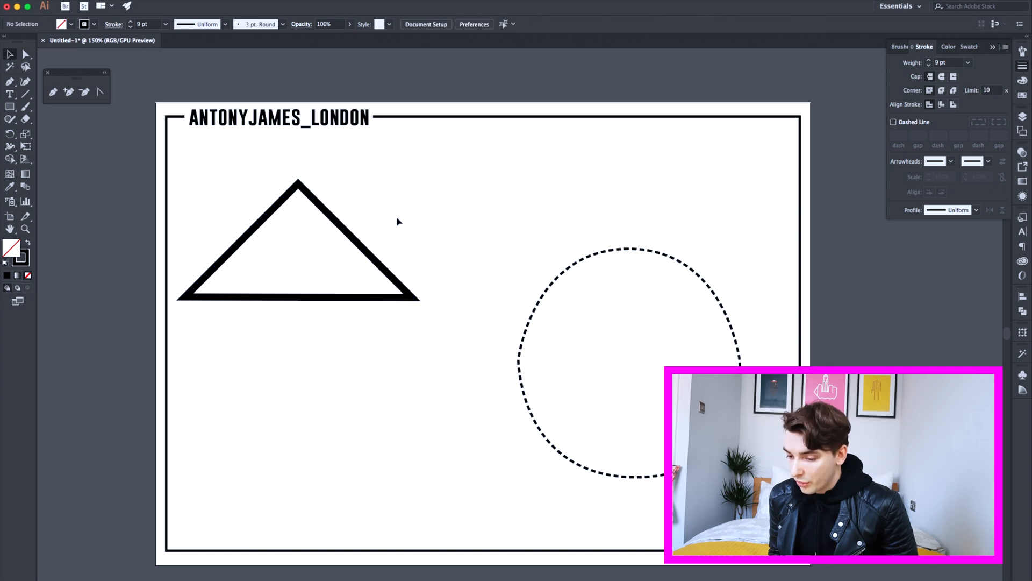
click(967, 63)
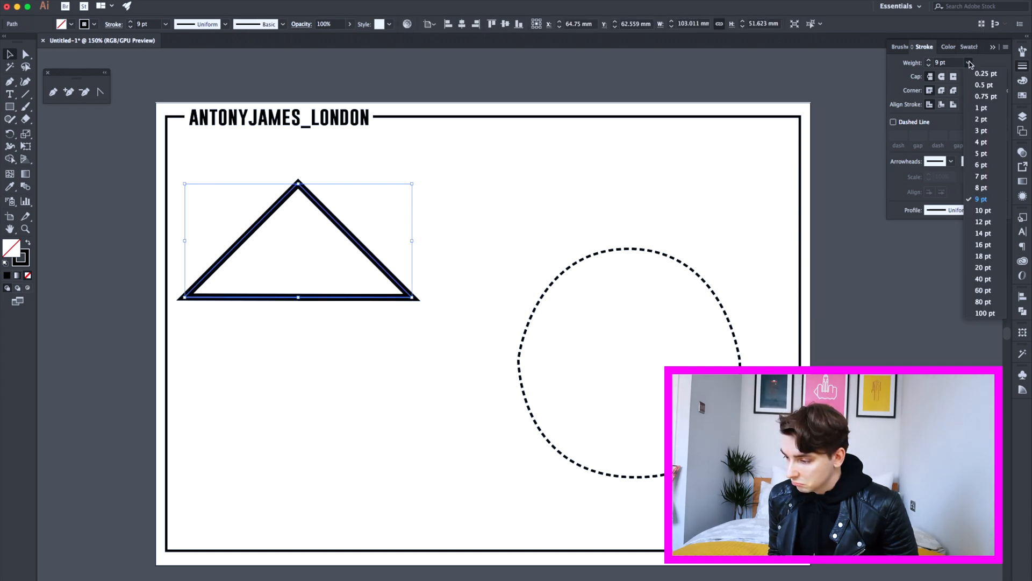
click(983, 84)
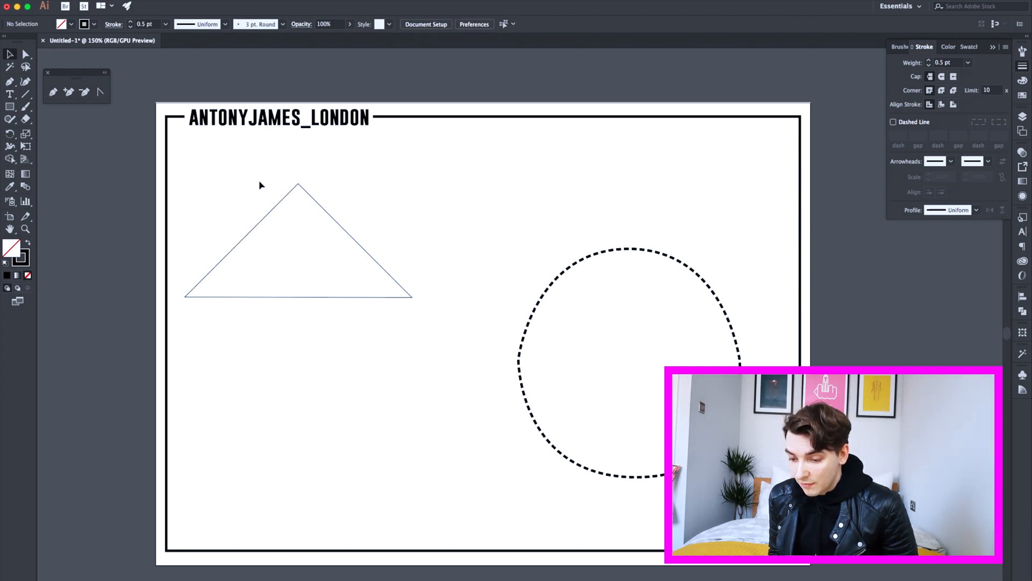
click(968, 63)
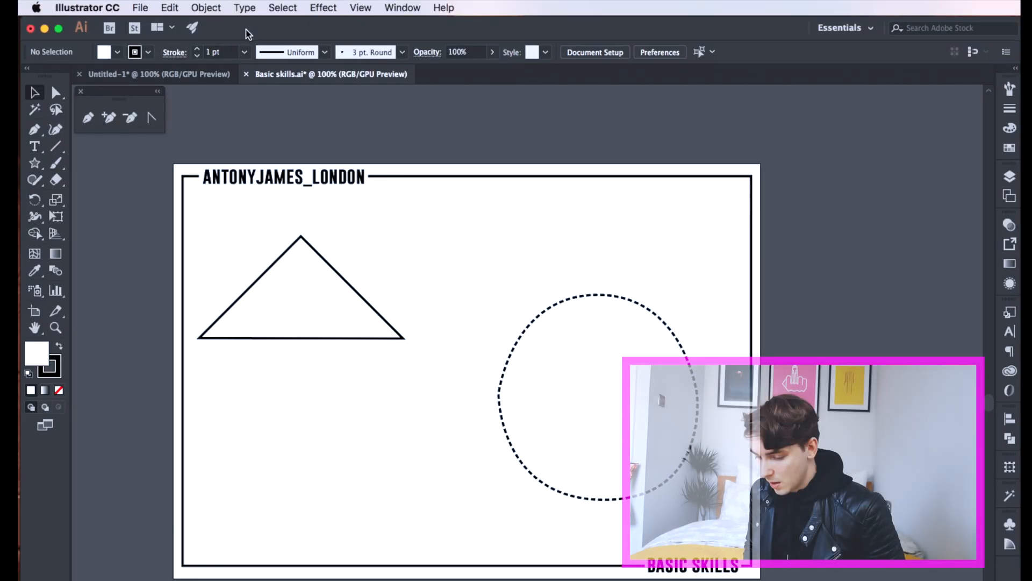
mouse_move(355, 419)
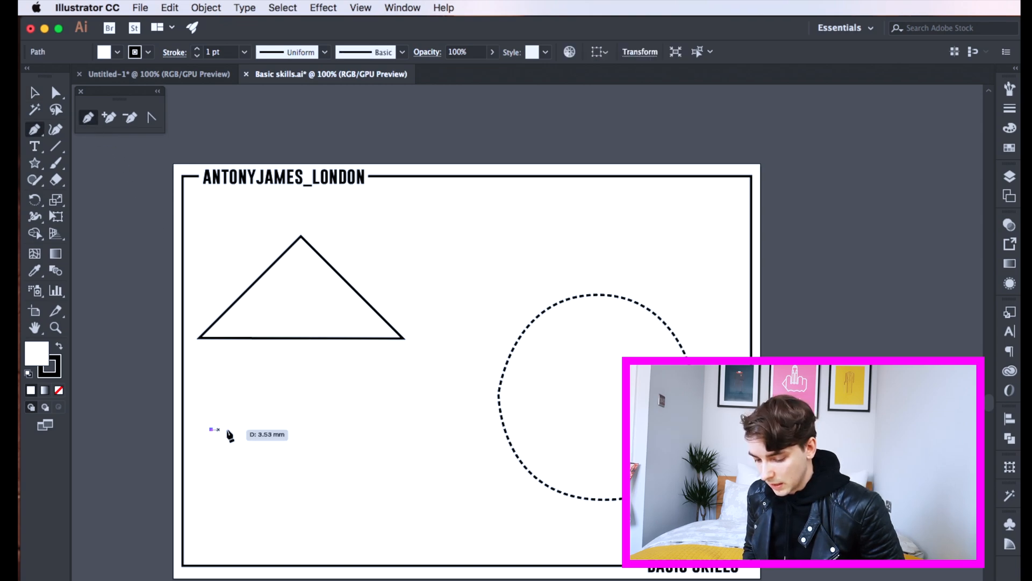
- Draw a straight line below the triangle and preview a Zig Zag effect on it
click(435, 431)
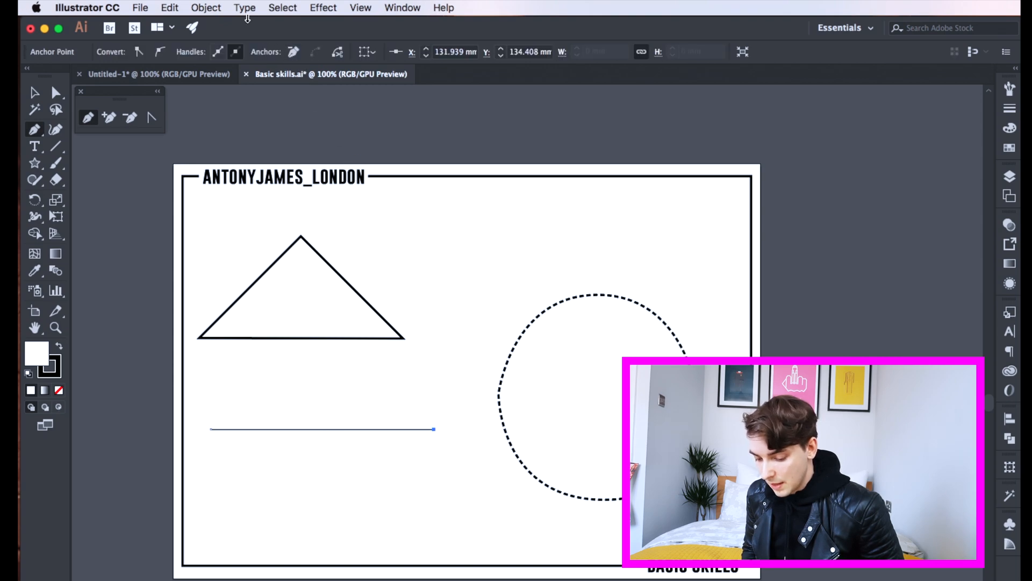
click(323, 7)
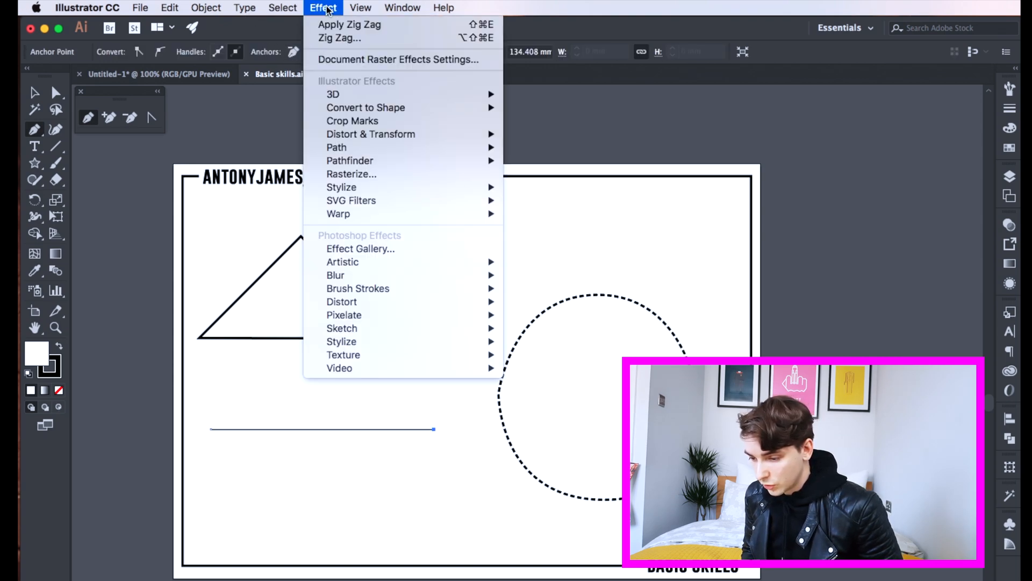
mouse_move(370, 134)
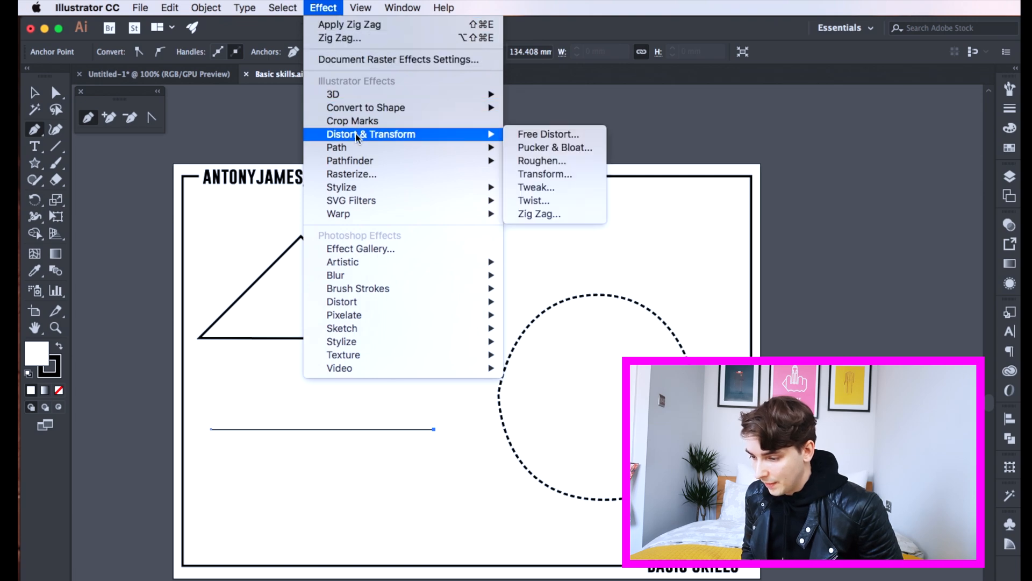
mouse_move(545, 173)
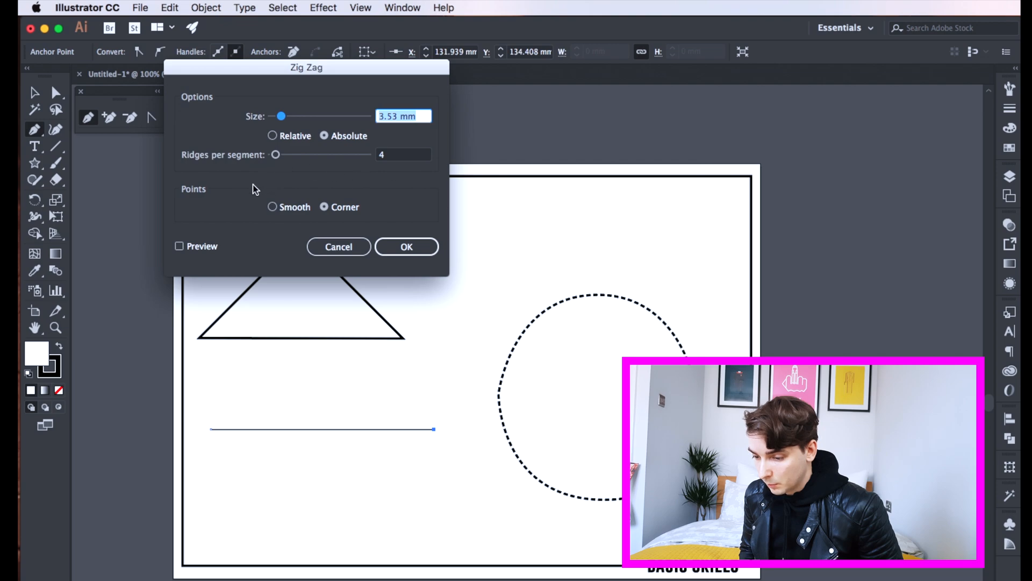
click(179, 245)
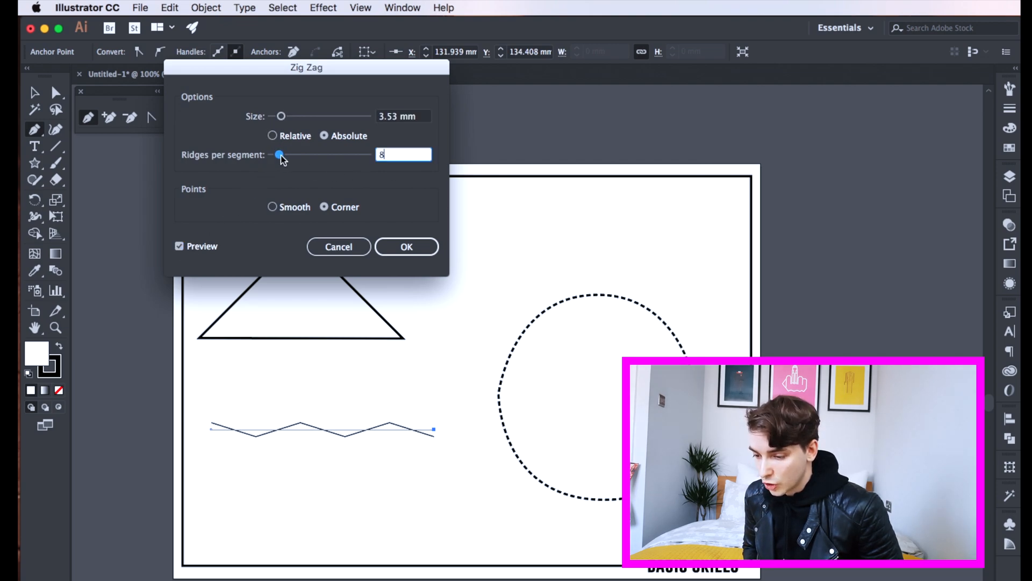
- Adjust the zigzag ridges and size to about 5 mm peaks, then apply it
drag(279, 155, 297, 154)
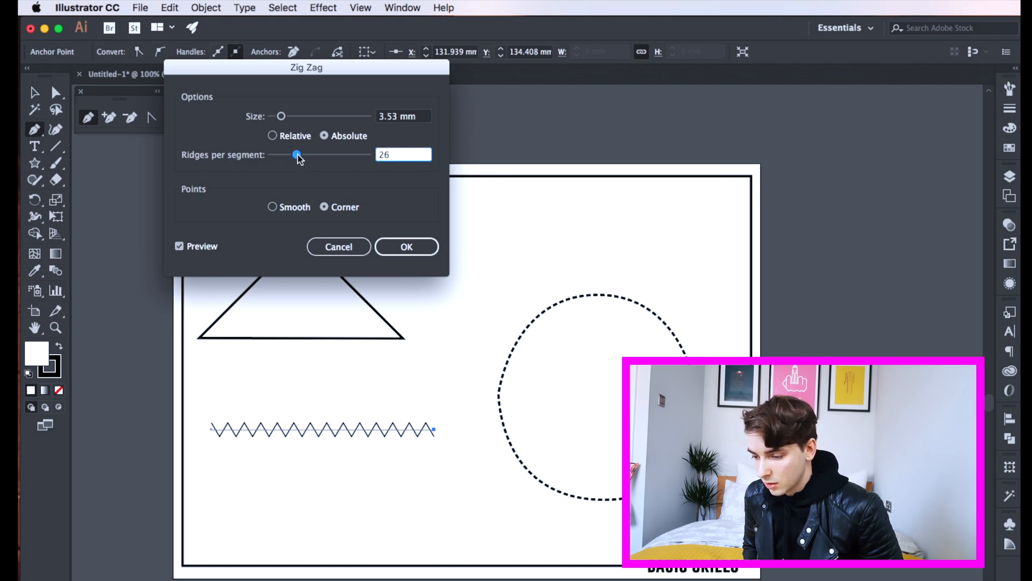
drag(296, 155, 315, 155)
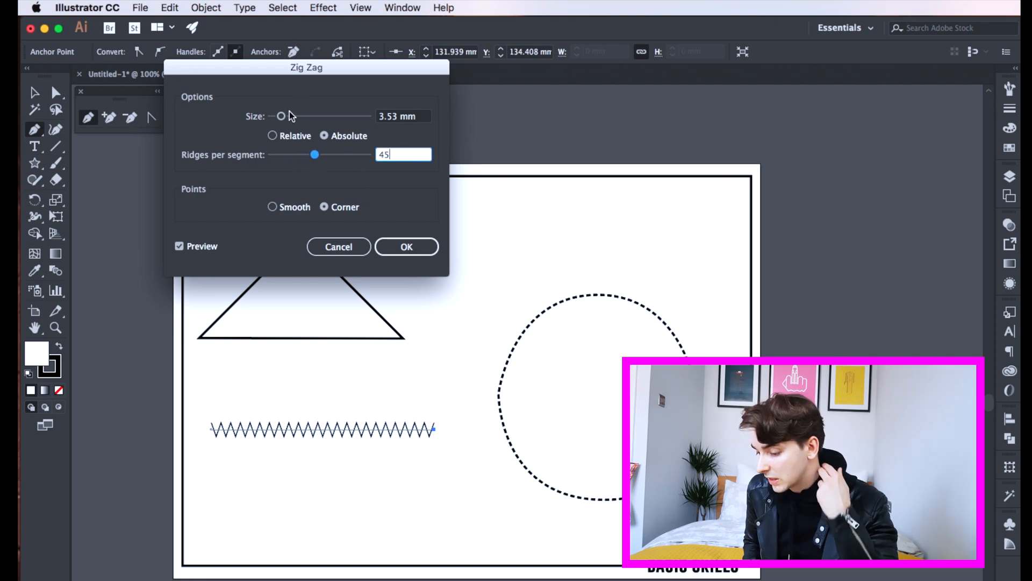
drag(281, 116, 286, 116)
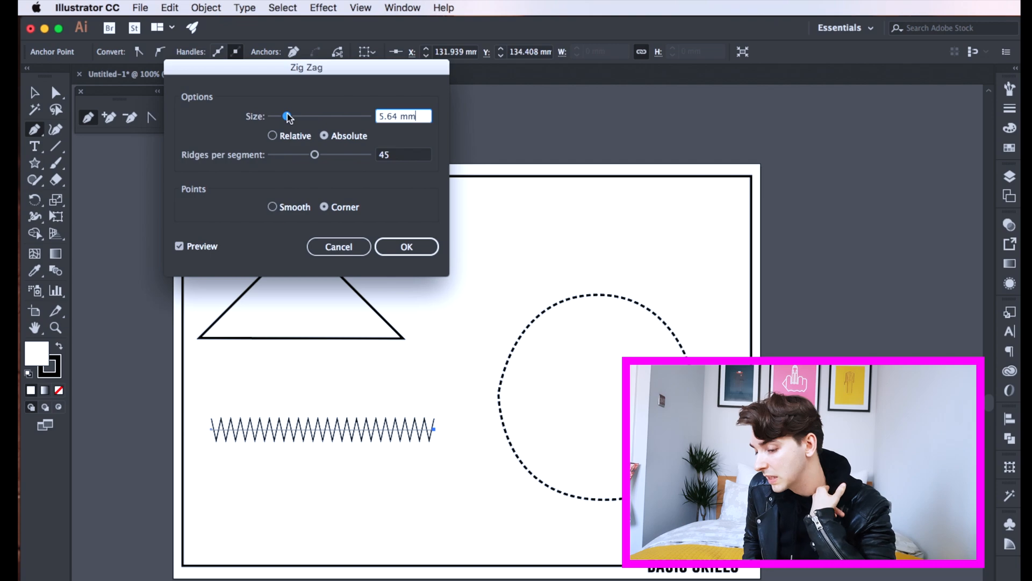
drag(287, 116, 302, 117)
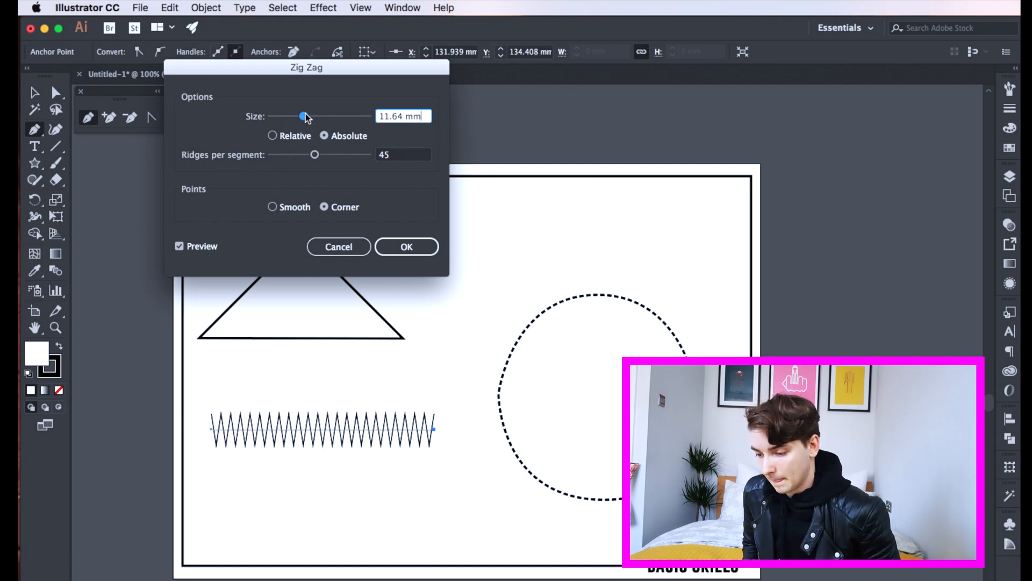
drag(285, 116, 306, 116)
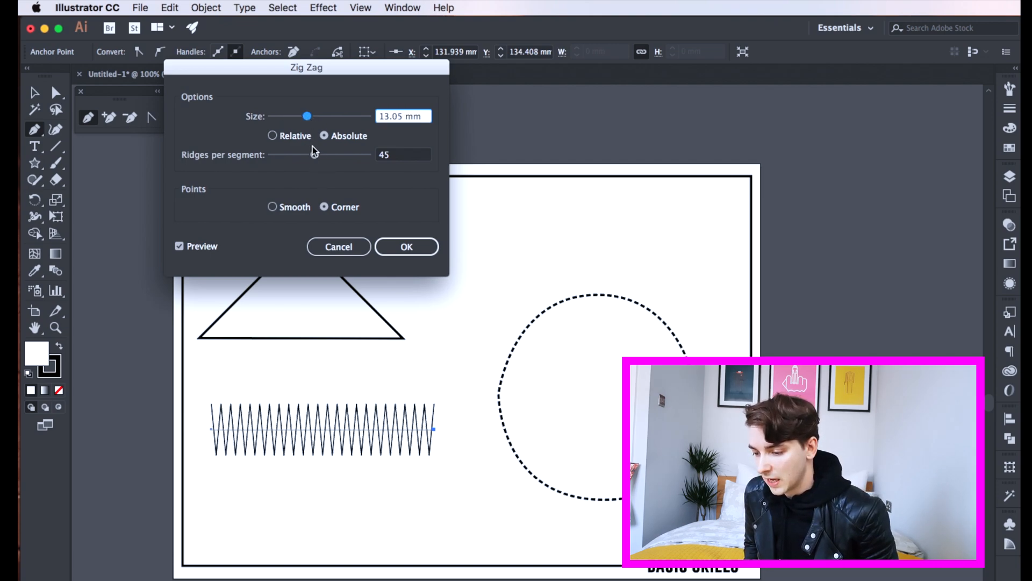
drag(306, 117, 291, 116)
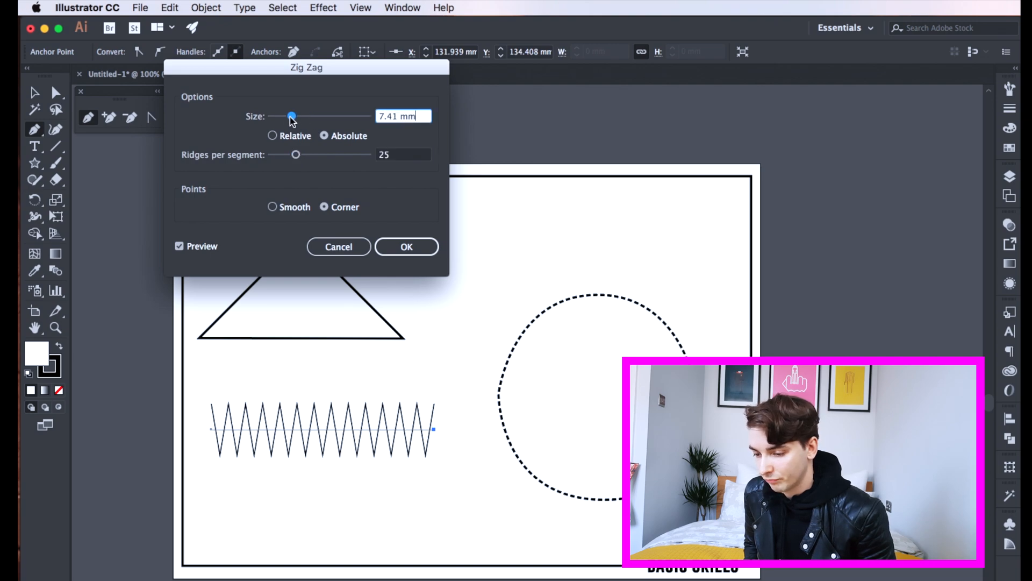
drag(291, 116, 286, 116)
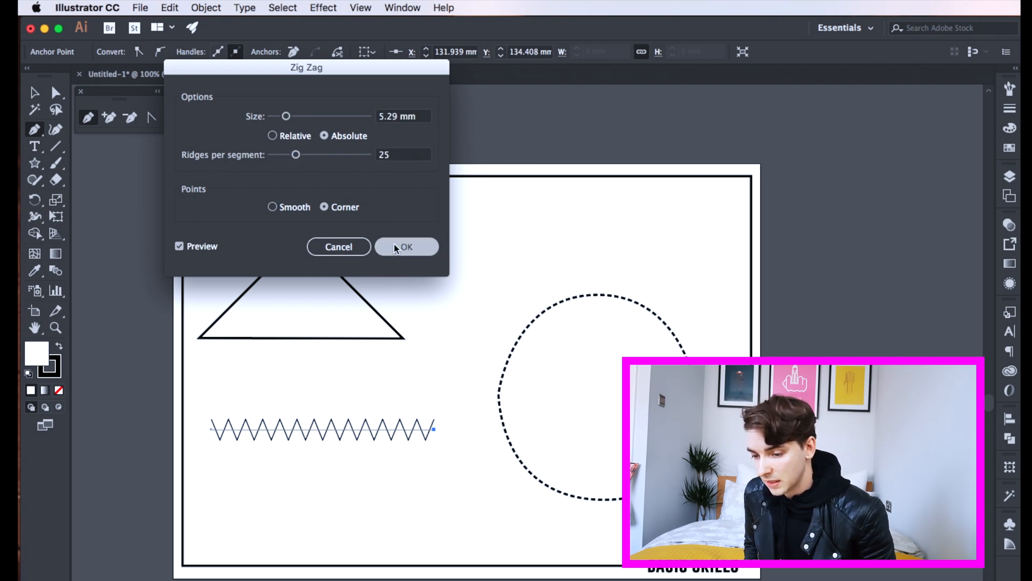
click(406, 247)
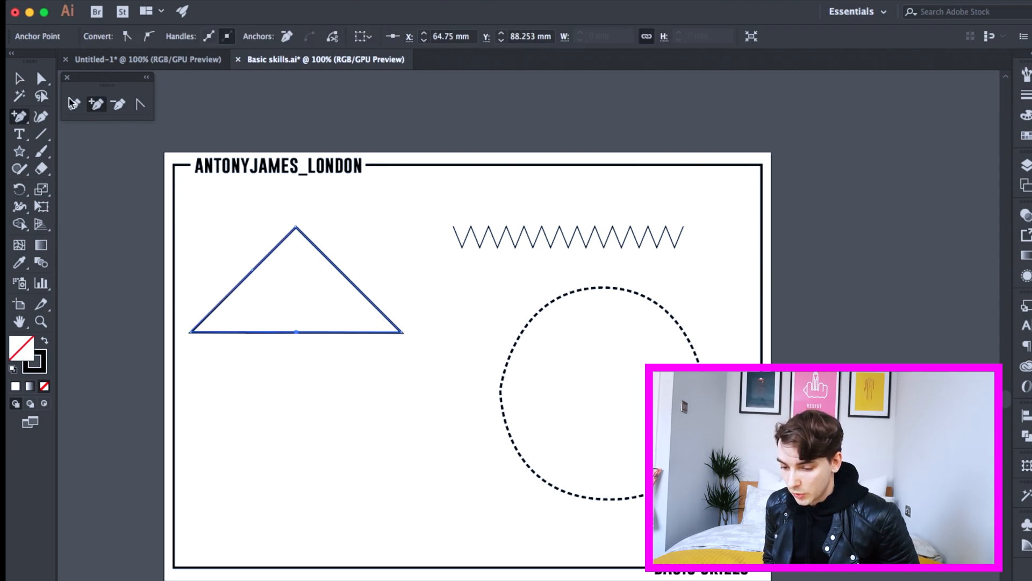
mouse_move(41, 77)
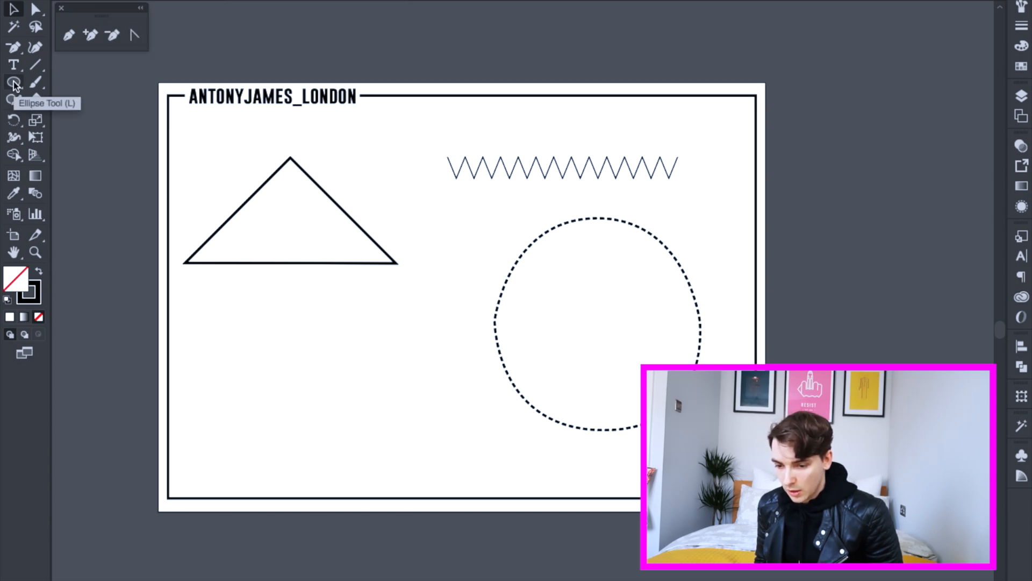
mouse_move(347, 355)
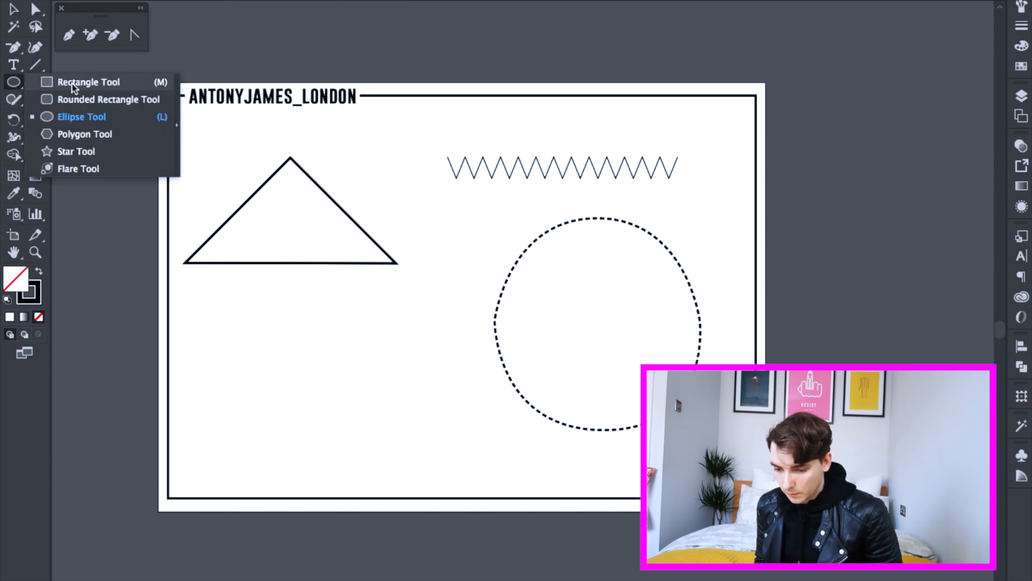
- Draw a square under the triangle and a matching-size circle to its right
click(87, 81)
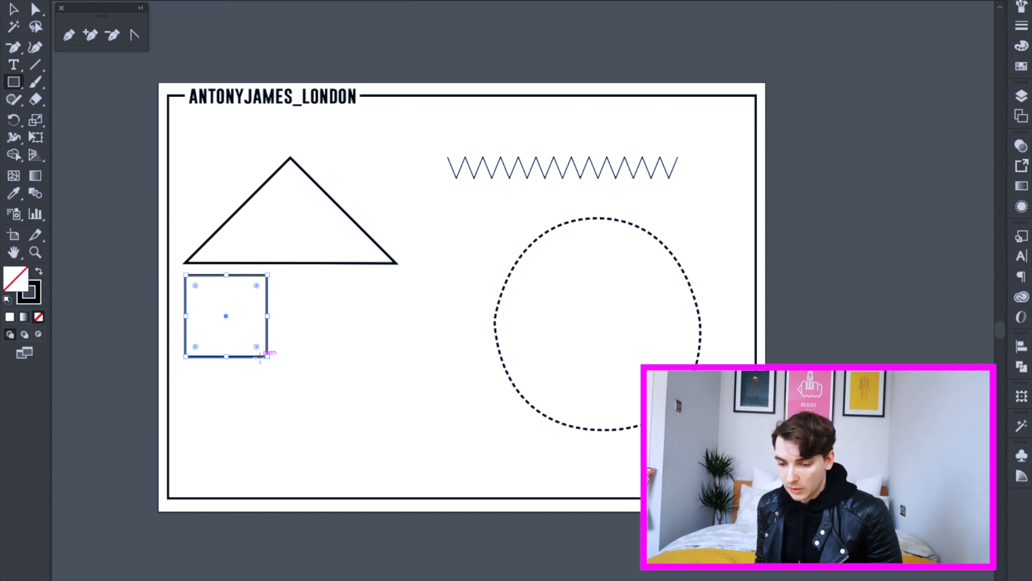
click(14, 82)
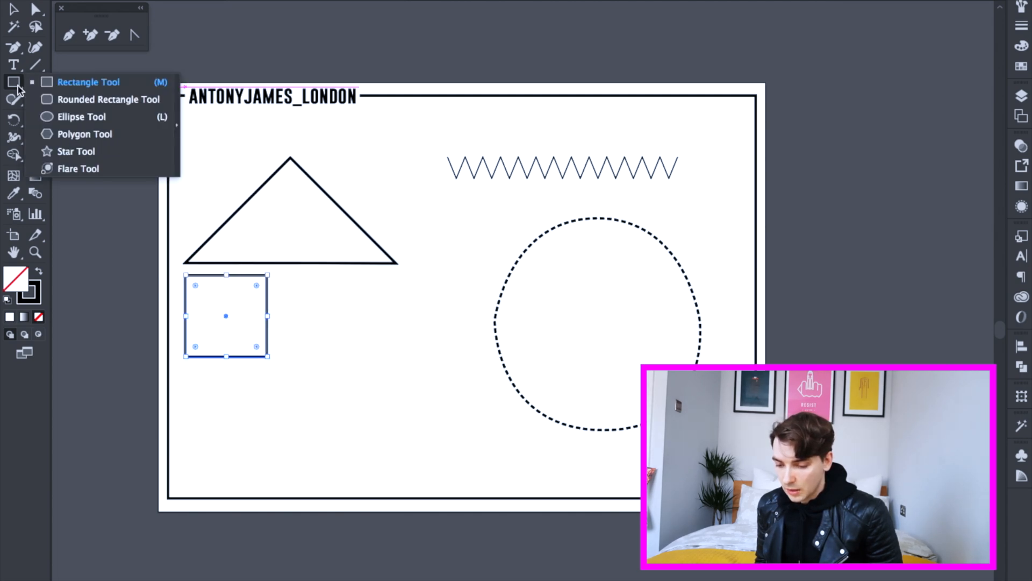
click(82, 117)
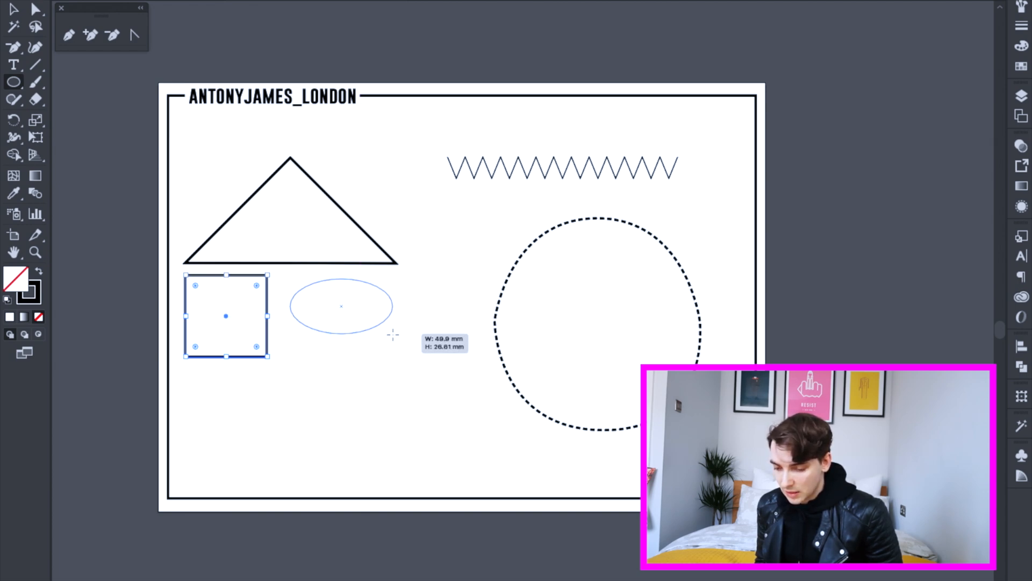
drag(340, 306, 327, 297)
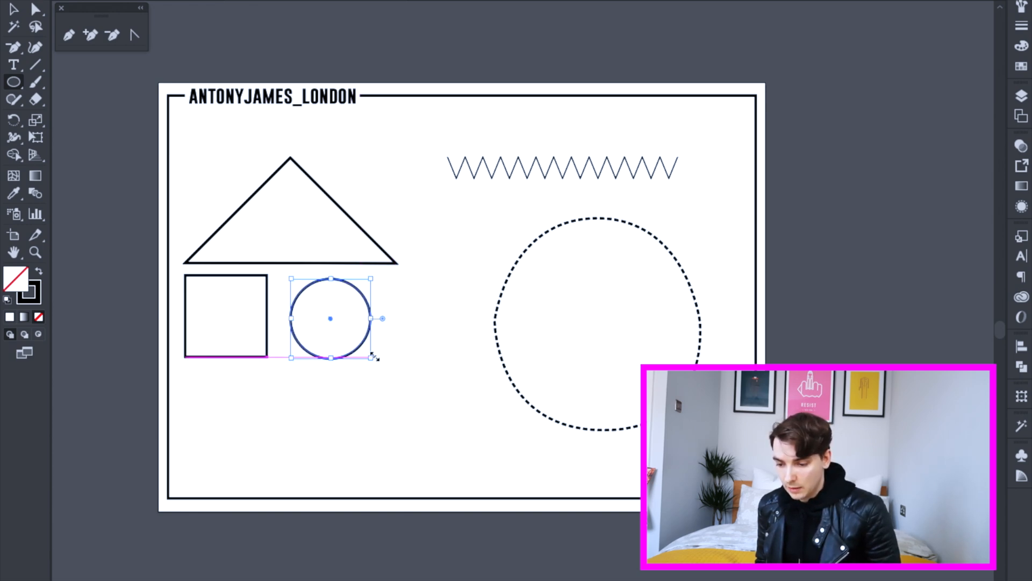
click(260, 127)
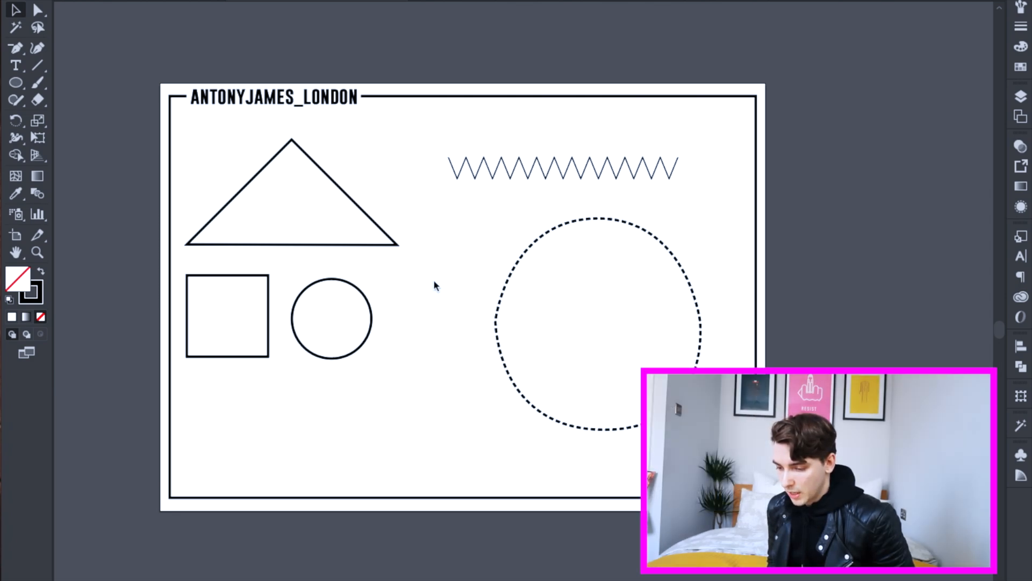
- Scale the triangle wider so its base spans the square and circle
click(16, 46)
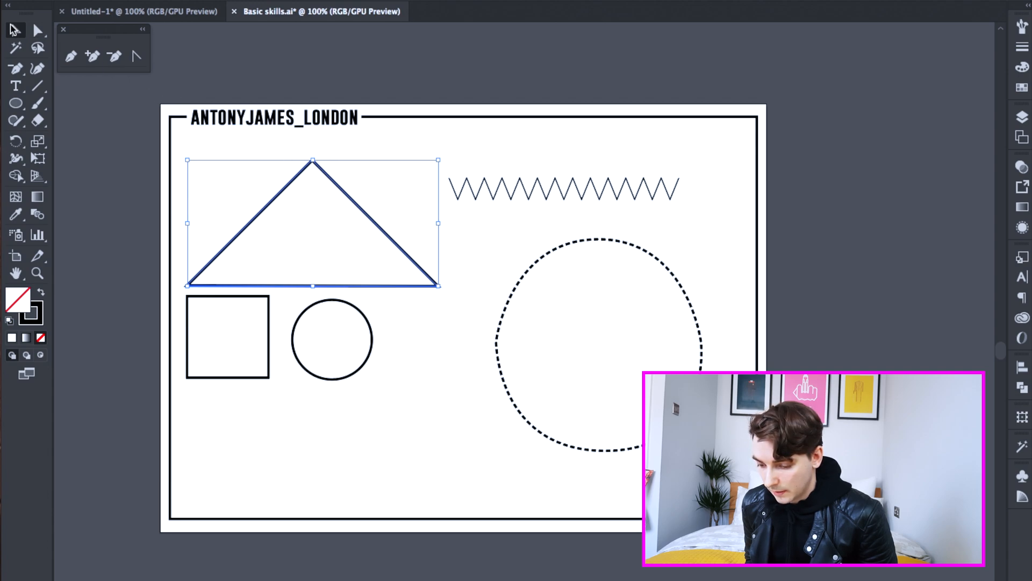
click(387, 155)
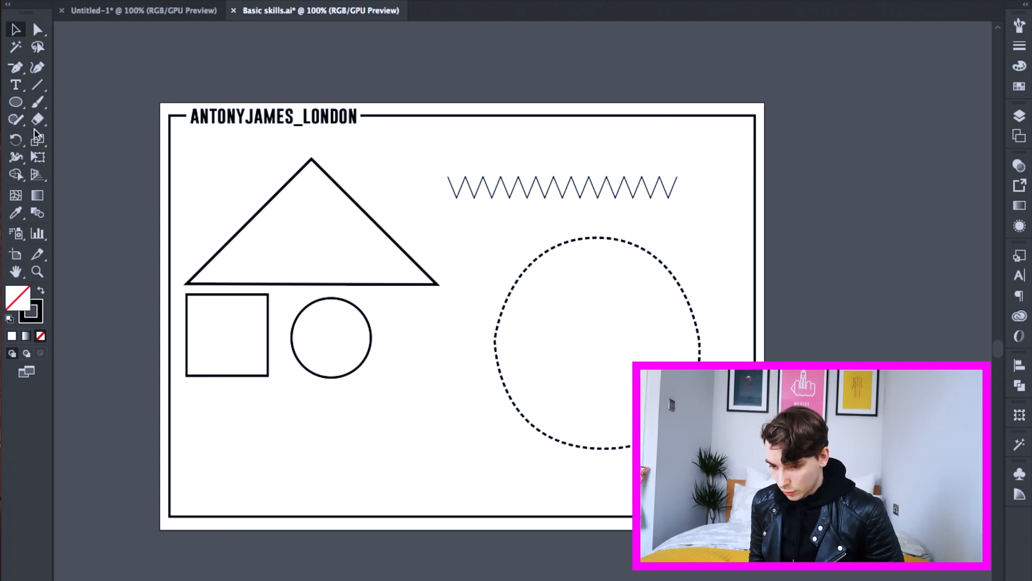
mouse_move(38, 130)
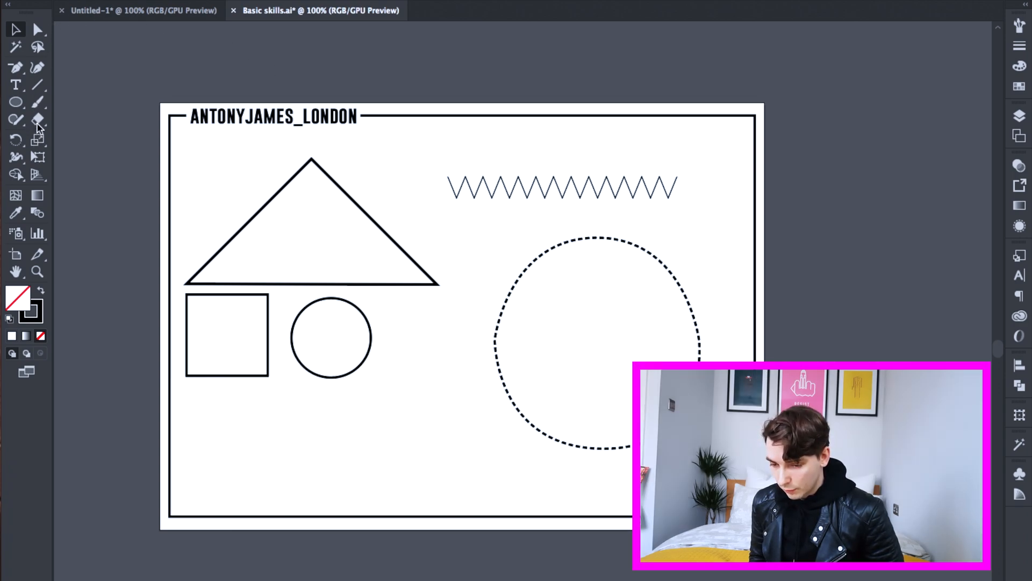
- Choose the Scissors tool from the Eraser flyout and select the square
click(38, 119)
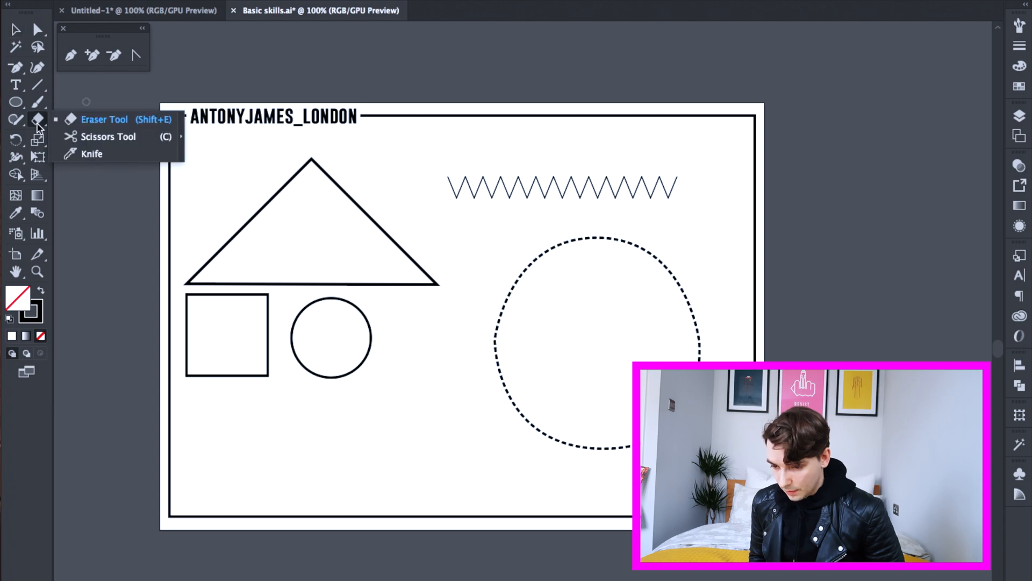
mouse_move(99, 136)
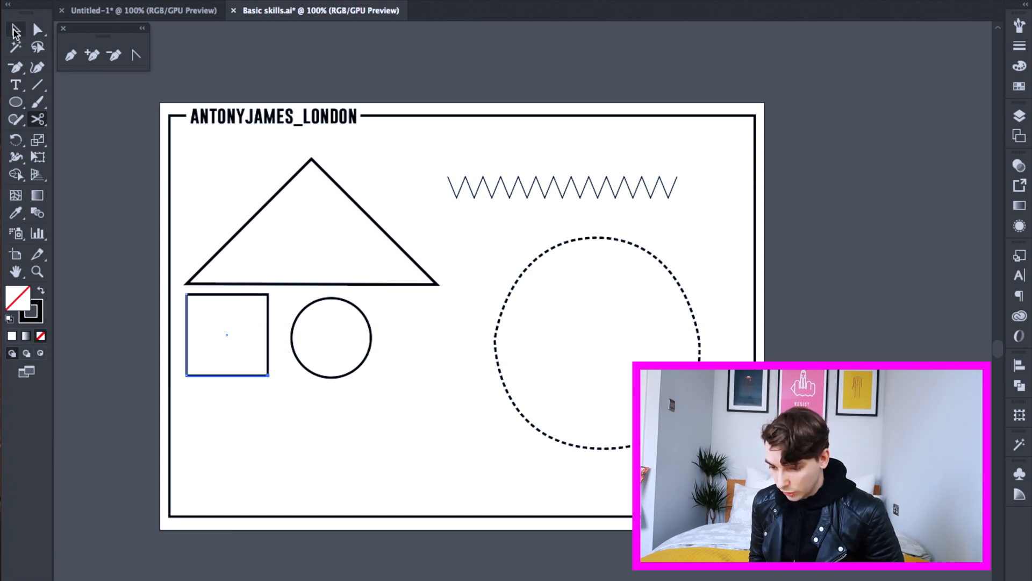
click(226, 335)
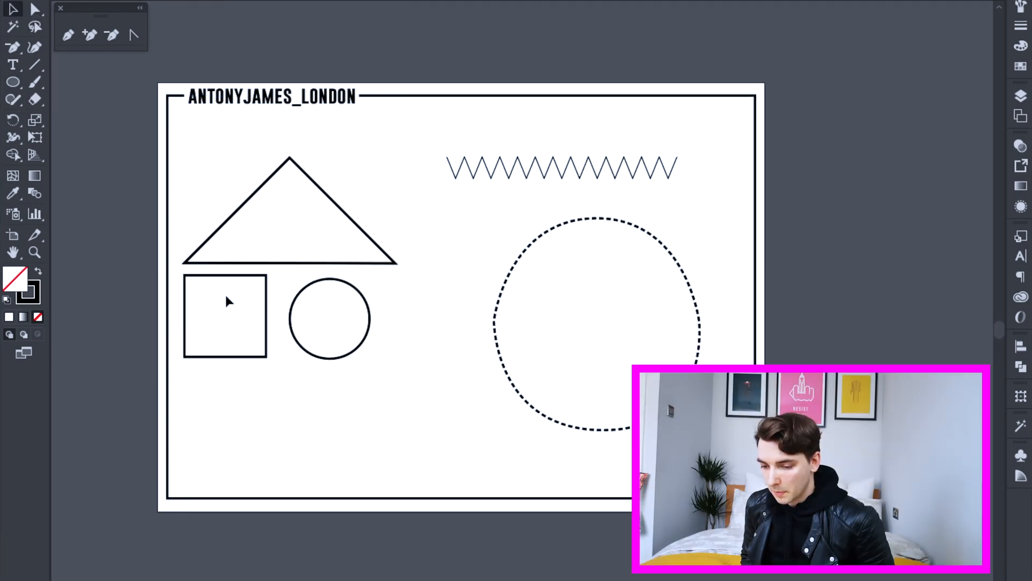
click(225, 316)
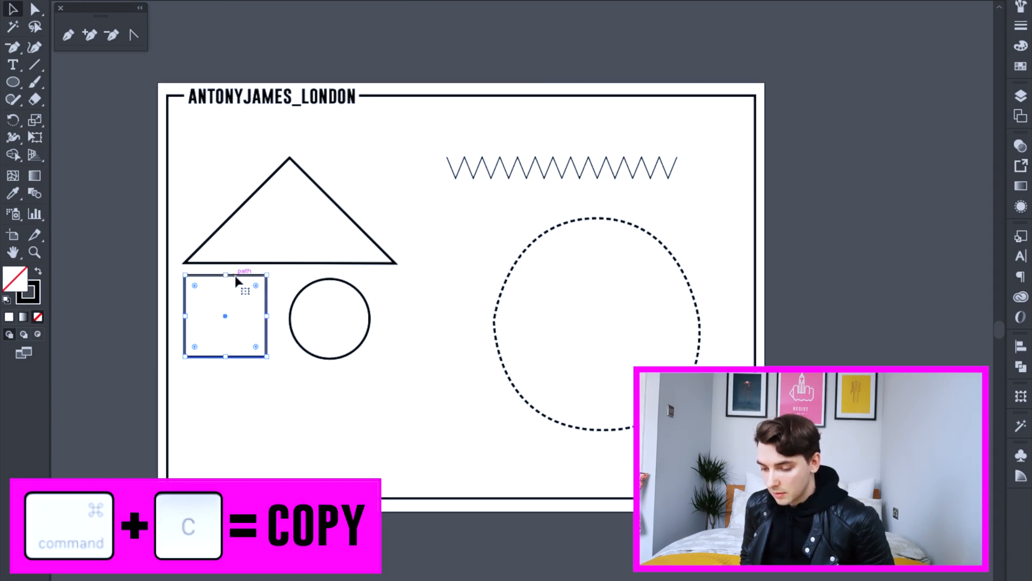
key(cmd+f)
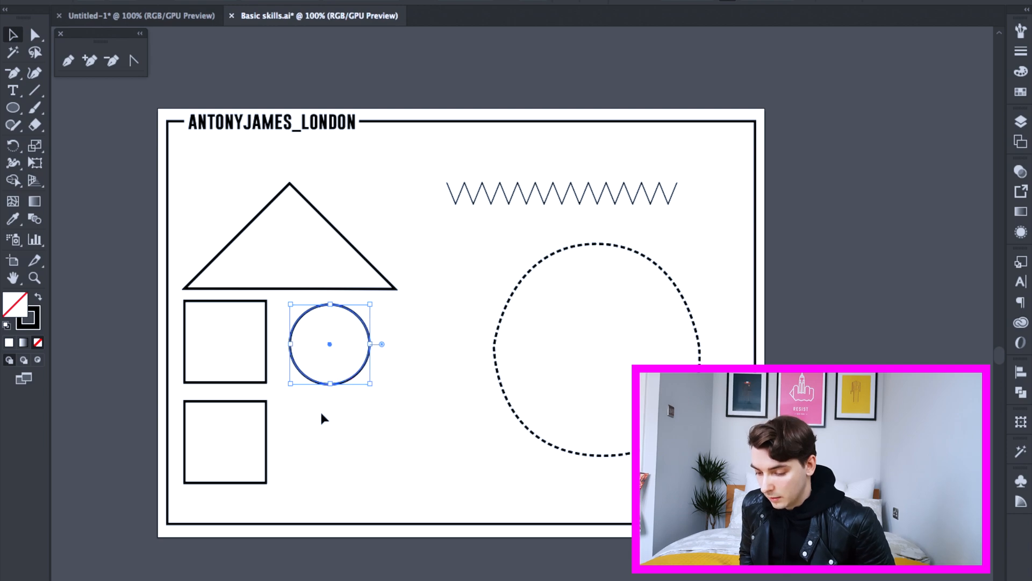
mouse_move(348, 397)
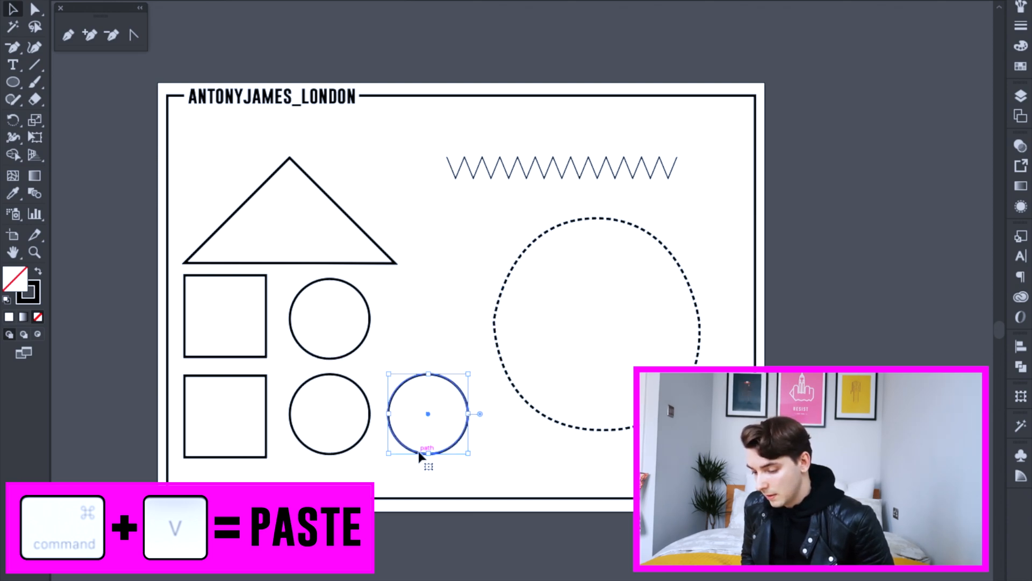
key(Delete)
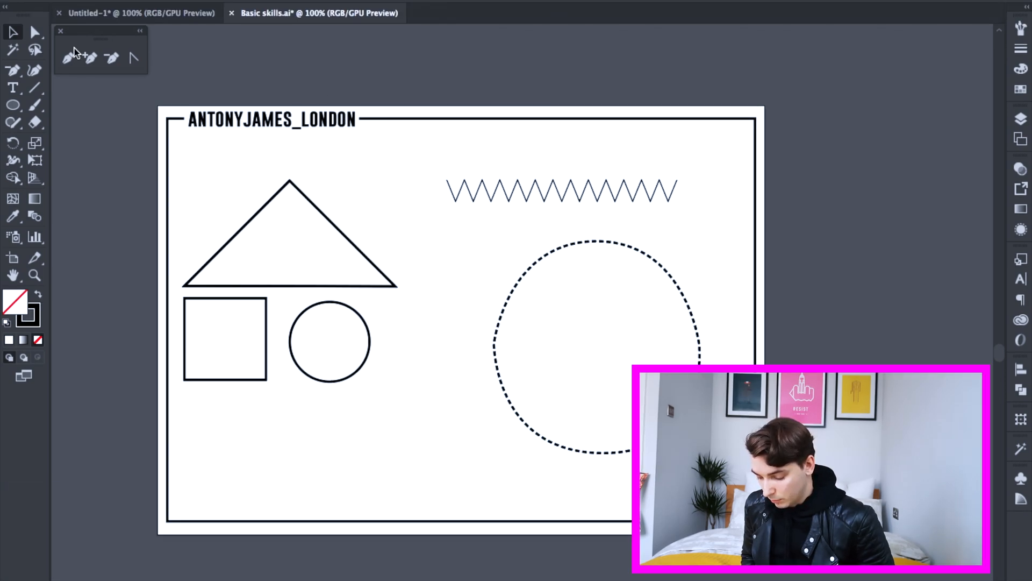
mouse_move(69, 58)
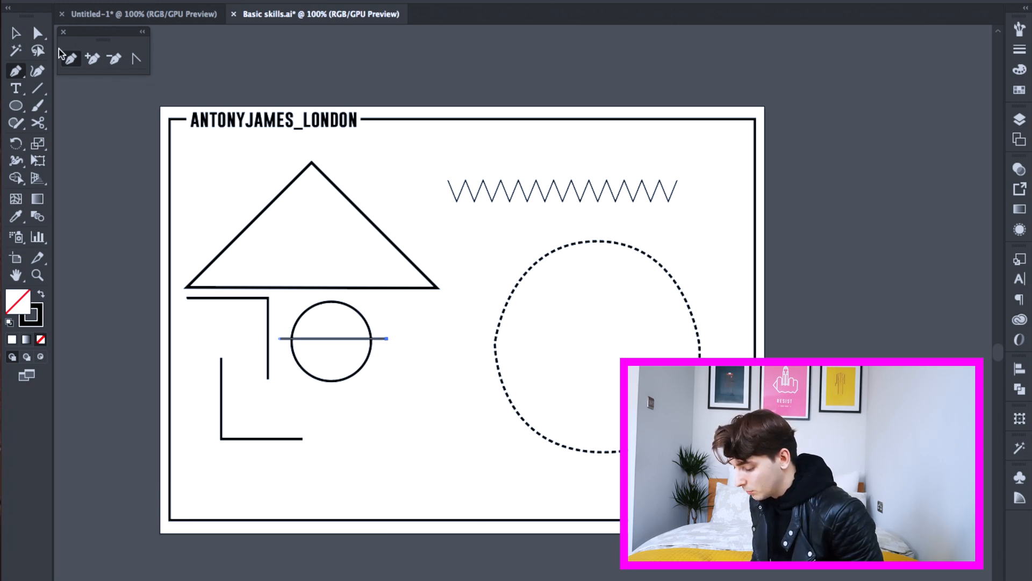
- Cut the square into two L-shaped corners and the circle into two semicircles with Scissors and Pen
click(332, 340)
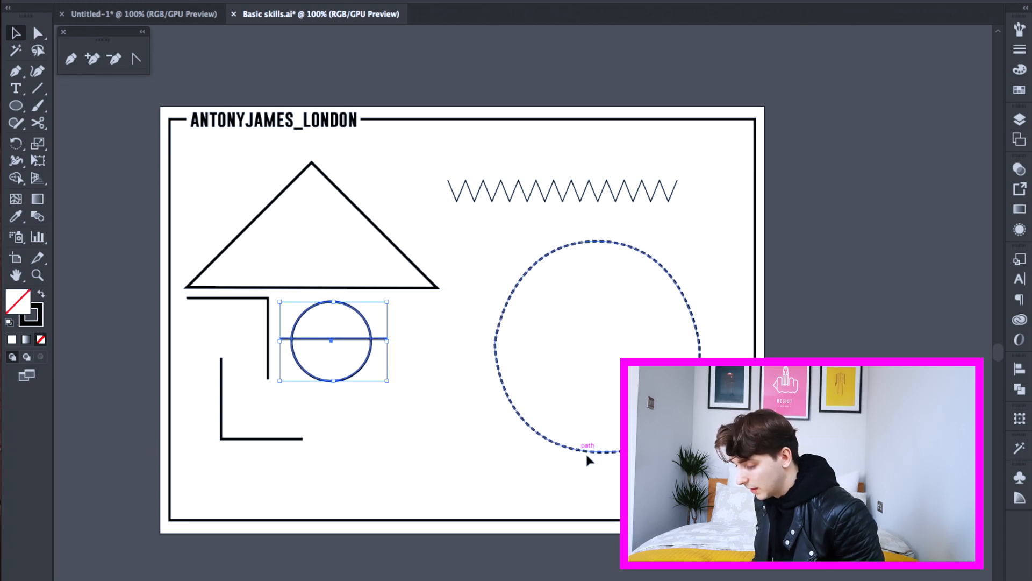
click(1020, 389)
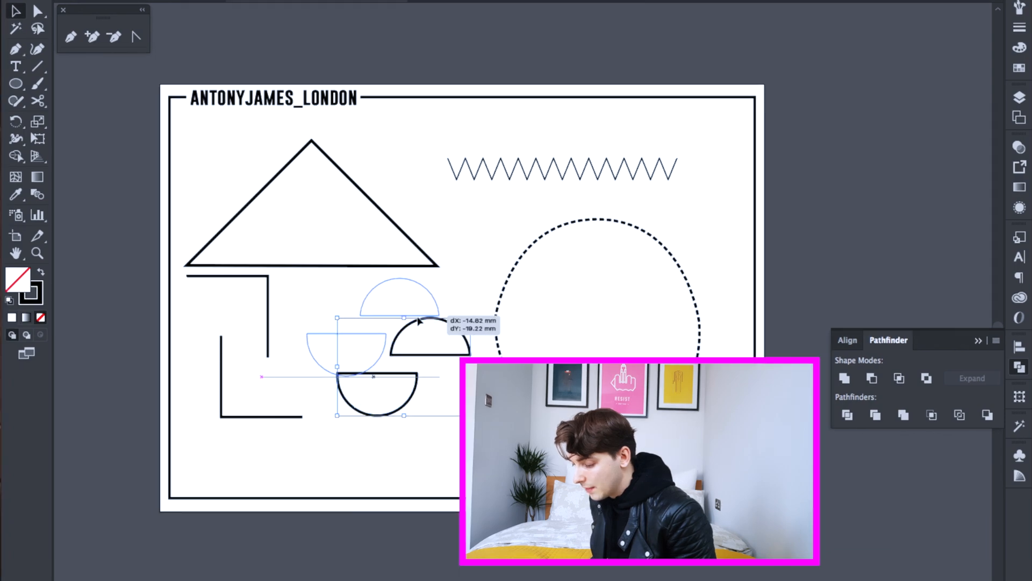
key(cmd+g)
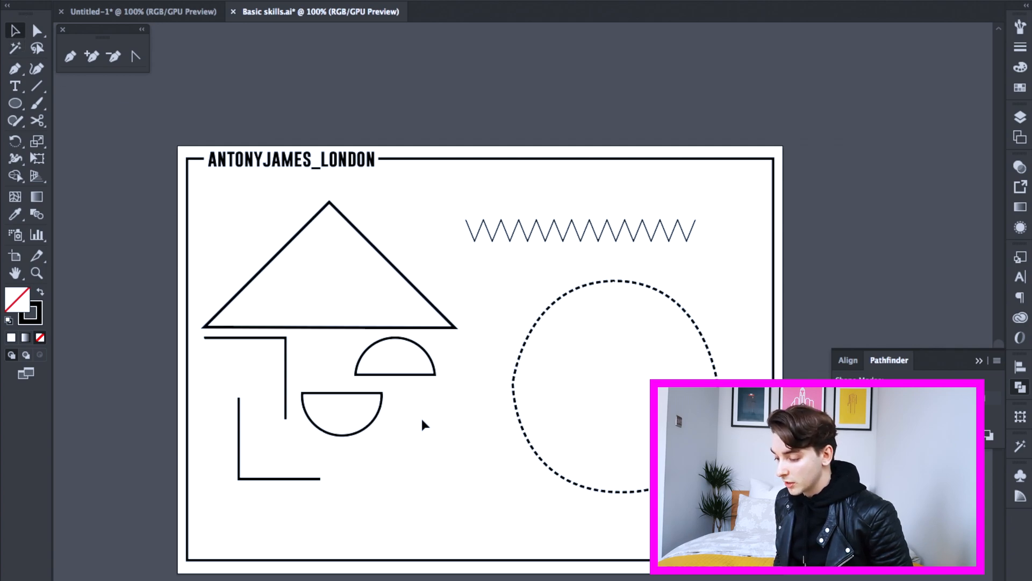
- Move the lower semicircle over the upper one and merge both with Shape Builder
click(341, 421)
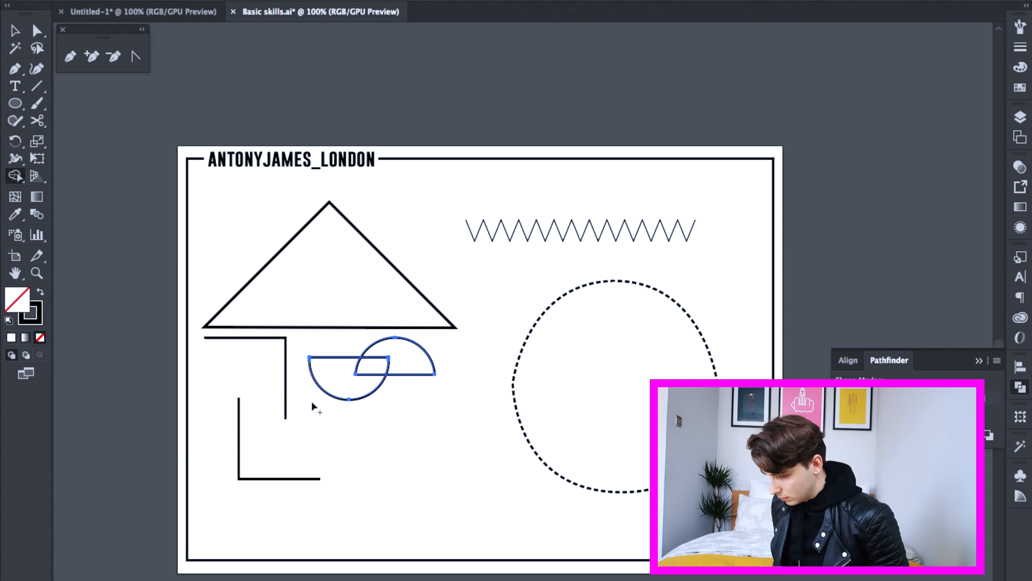
click(335, 375)
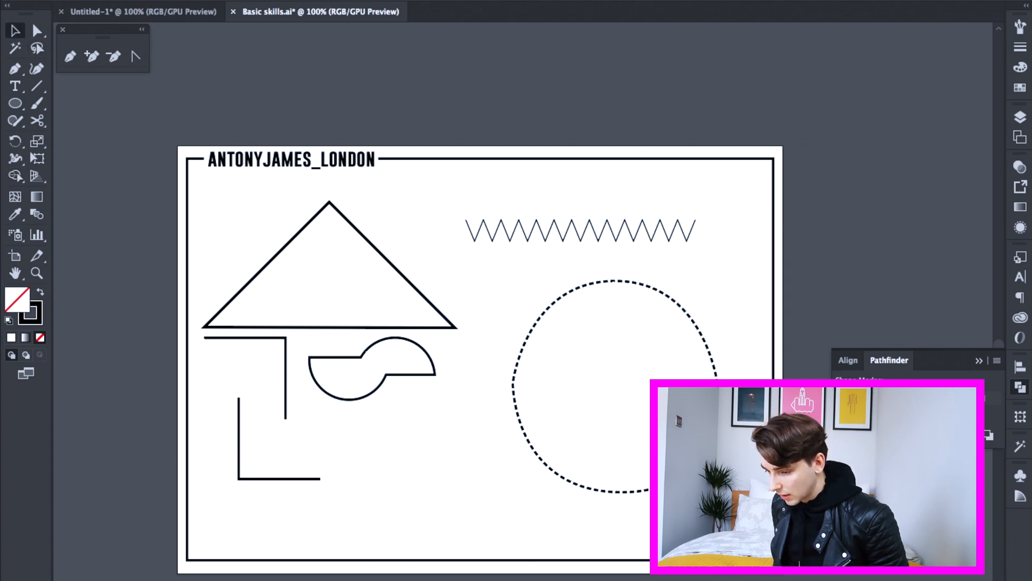
click(432, 380)
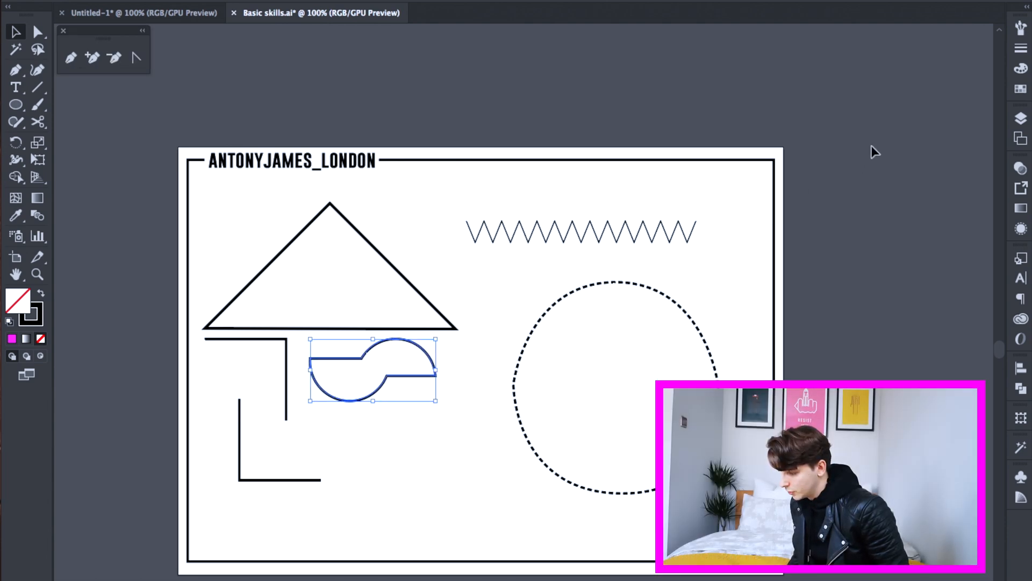
mouse_move(1021, 89)
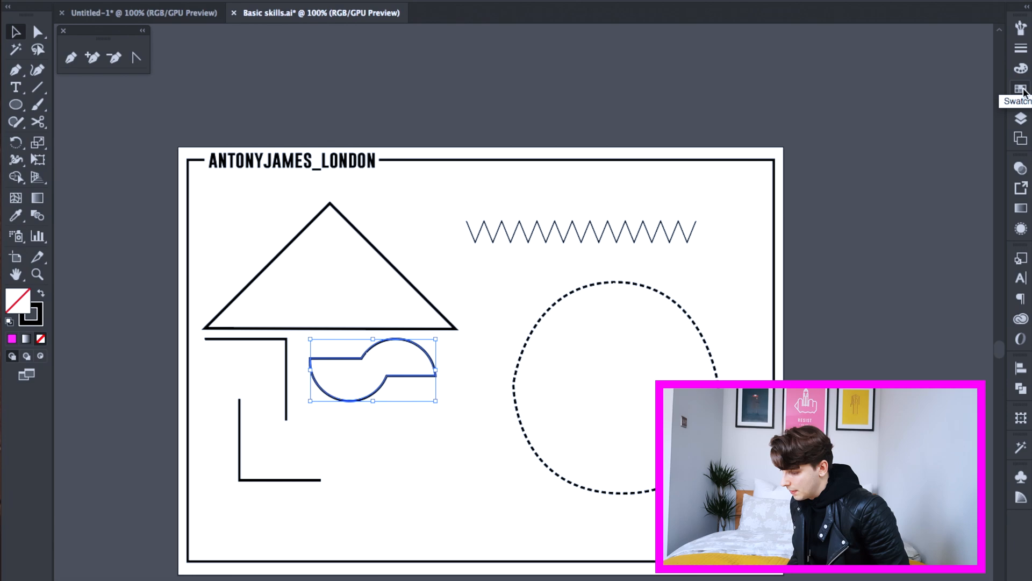
- Fill the merged wavy shape and the upper L-shaped corner piece with RGB Magenta
click(1021, 88)
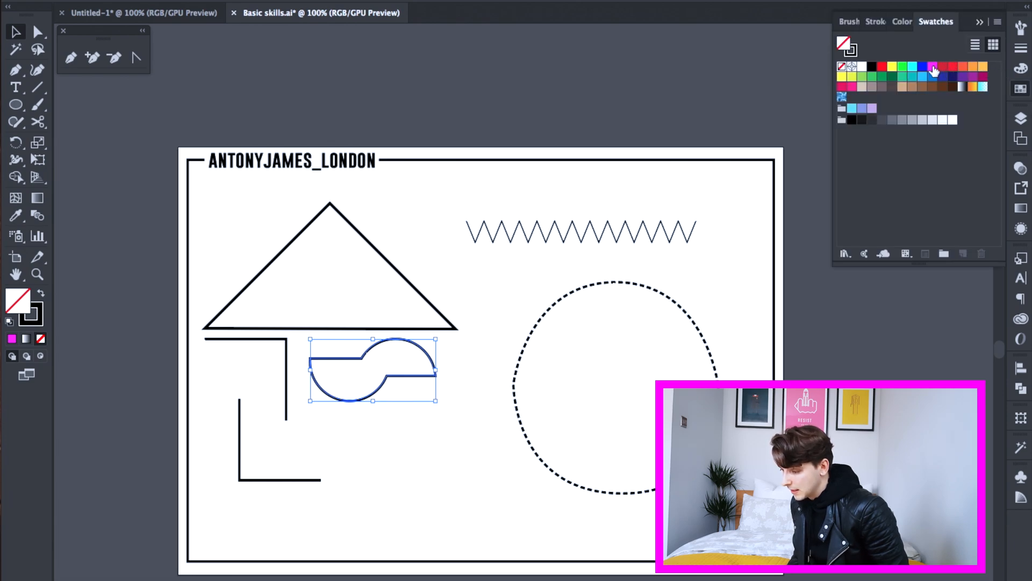
click(932, 66)
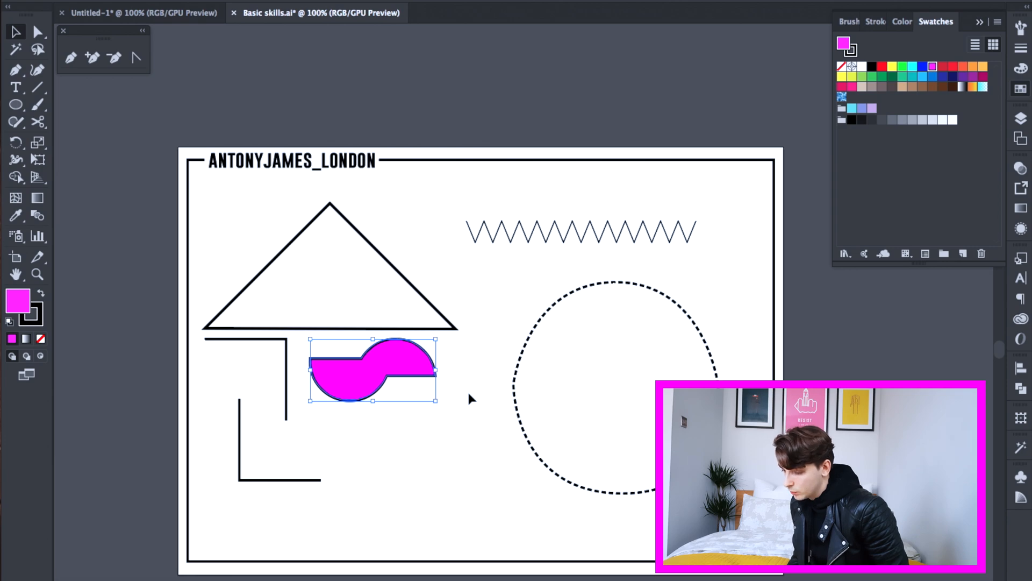
click(471, 399)
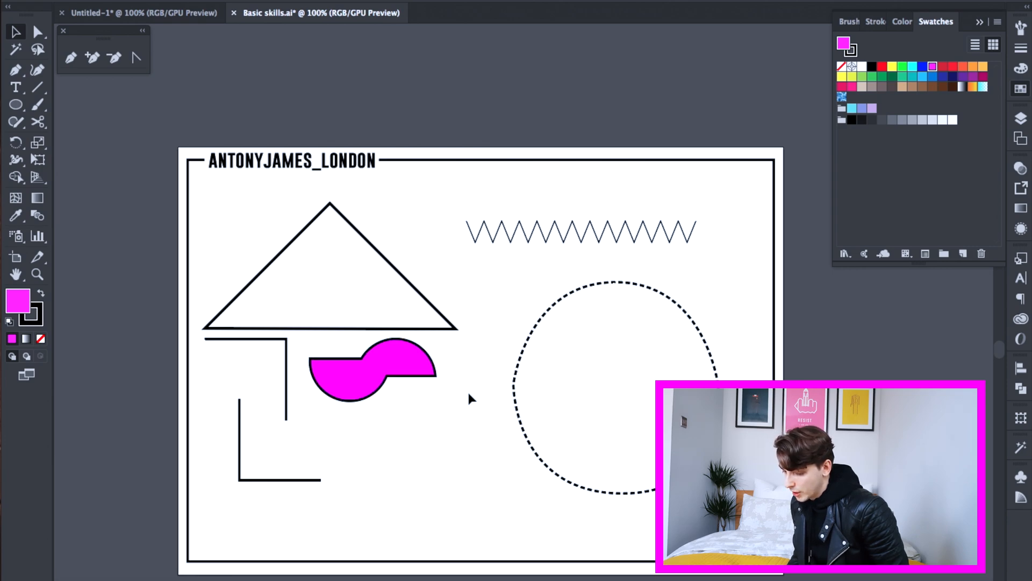
click(244, 379)
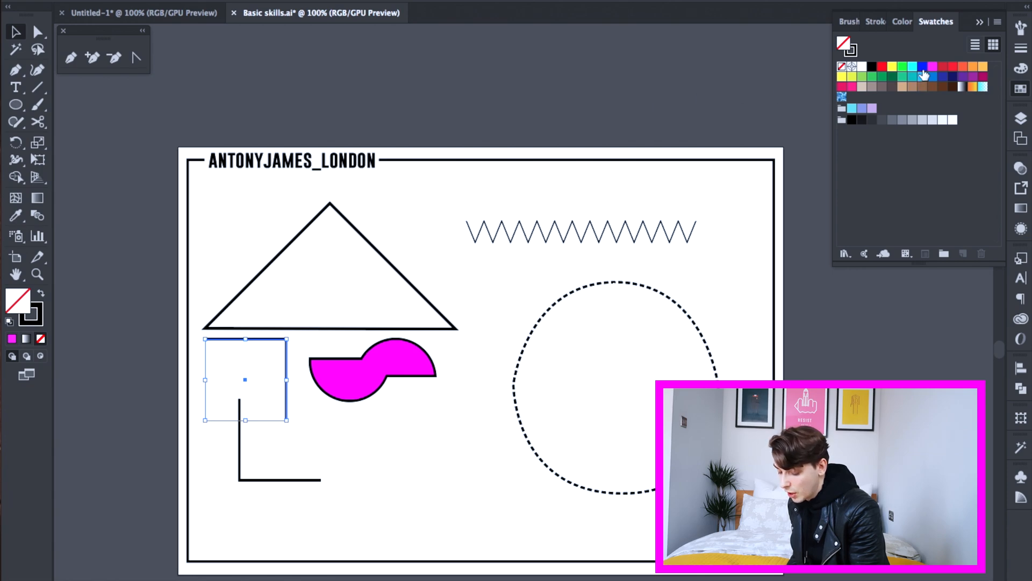
mouse_move(933, 67)
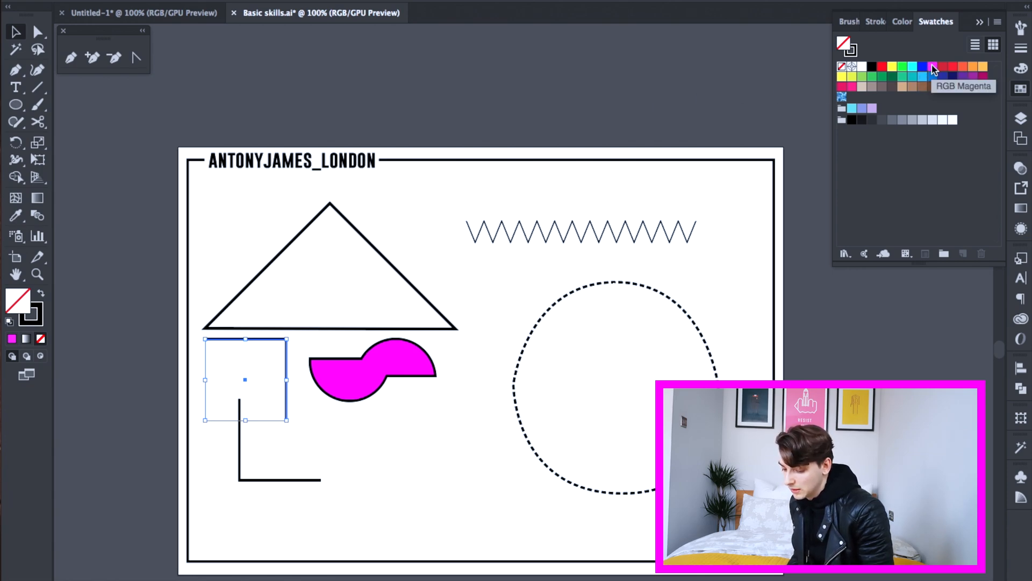
click(932, 66)
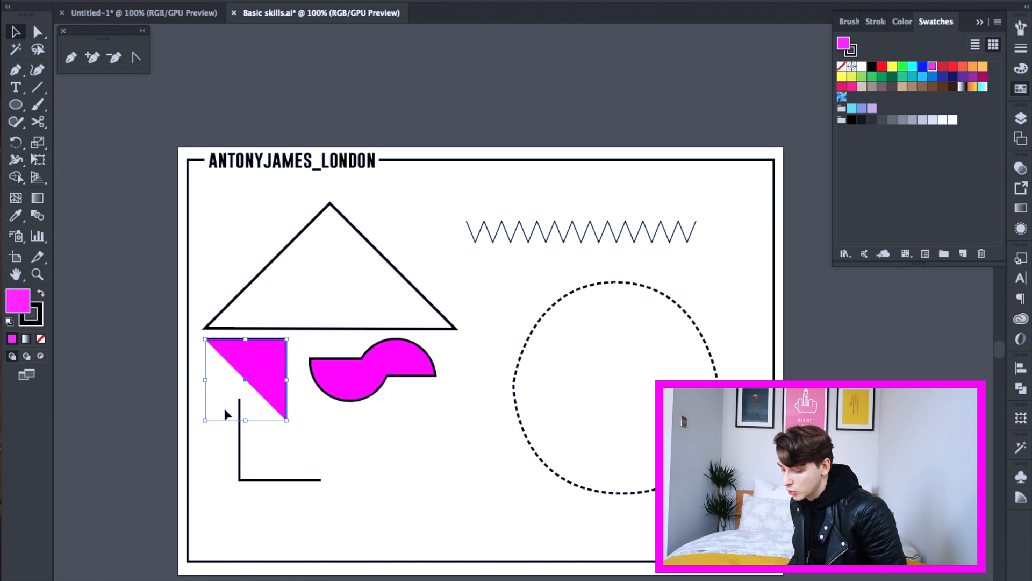
mouse_move(235, 409)
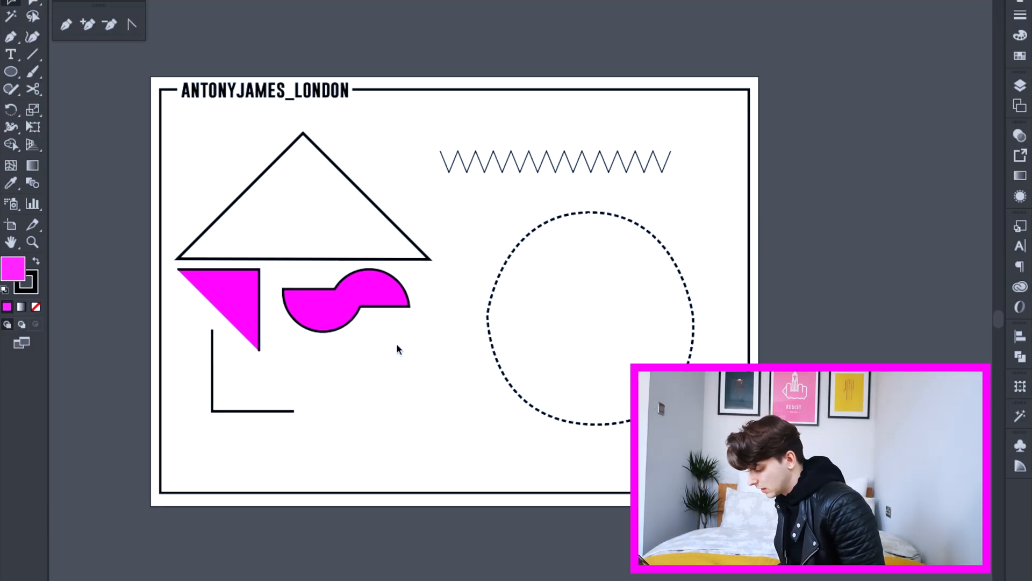
- Apply a teal stroke swatch to the magenta wavy shape
click(346, 302)
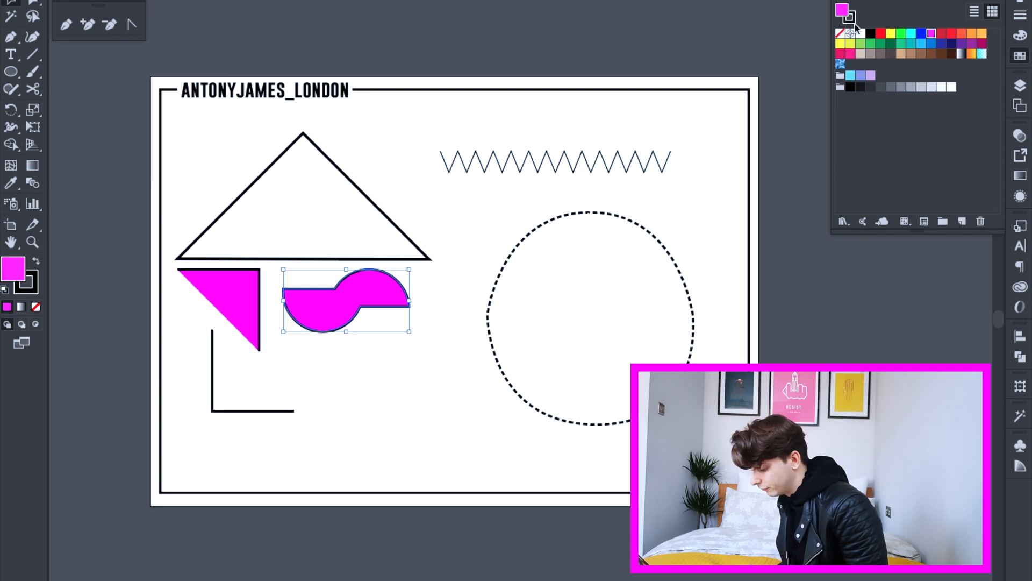
mouse_move(903, 44)
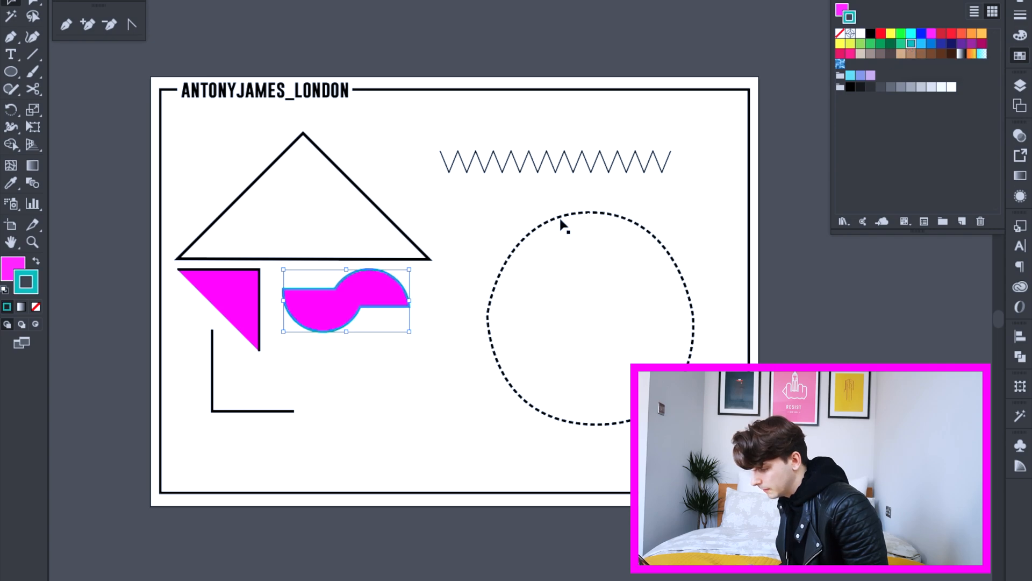
click(361, 343)
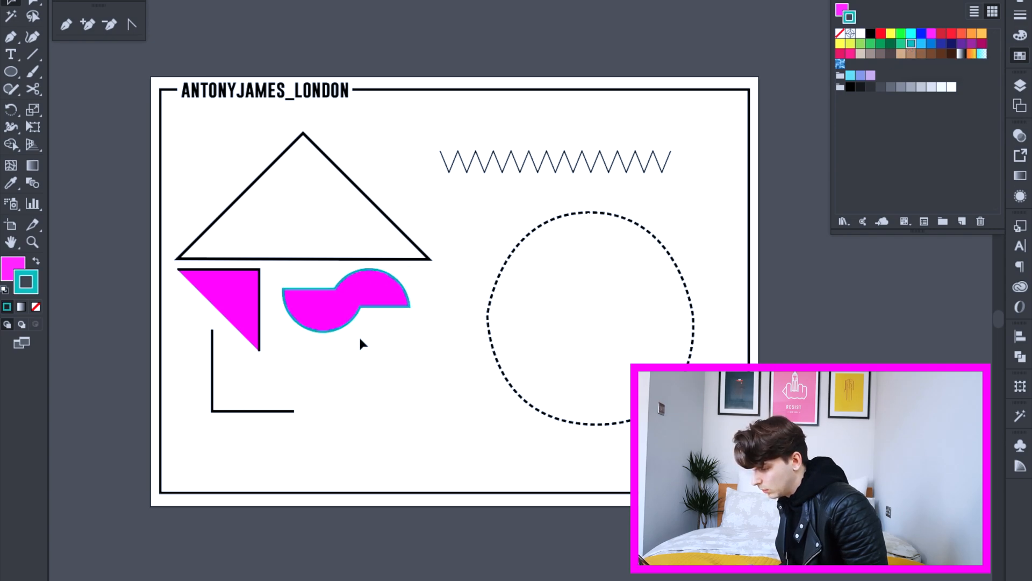
click(346, 310)
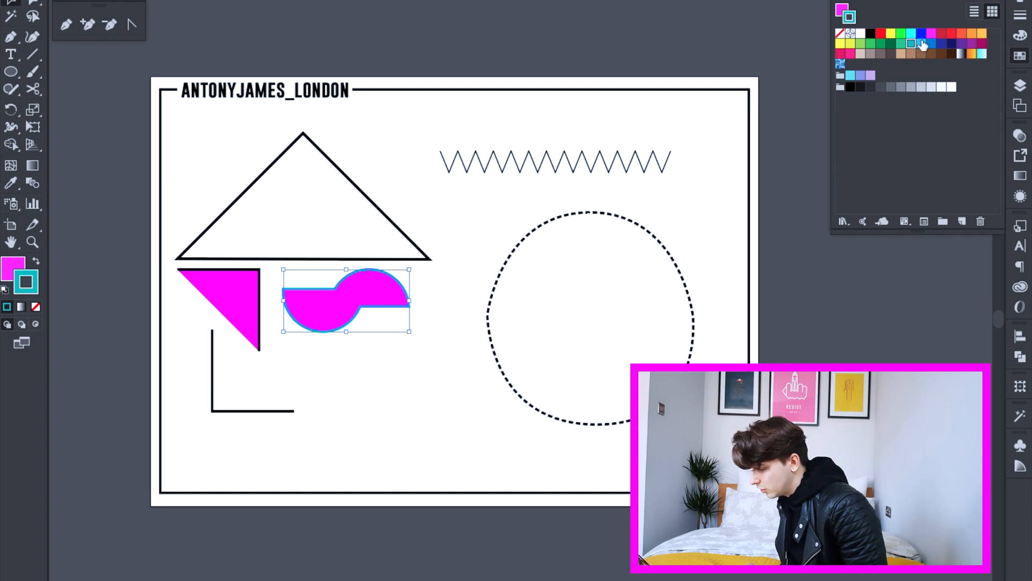
click(870, 33)
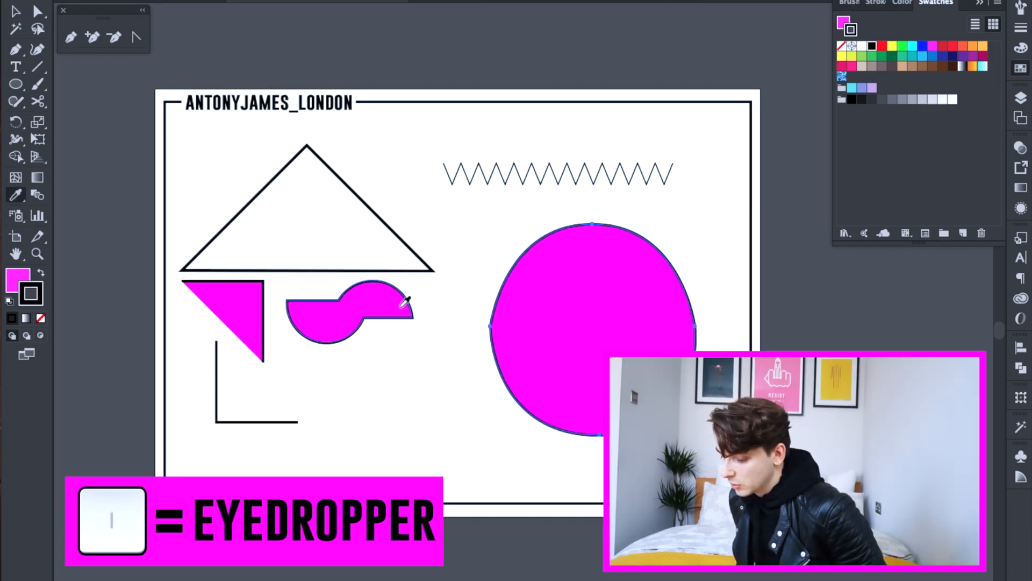
- Copy the wavy shape's magenta fill and dark outline onto the large circle with the Eyedropper
click(590, 329)
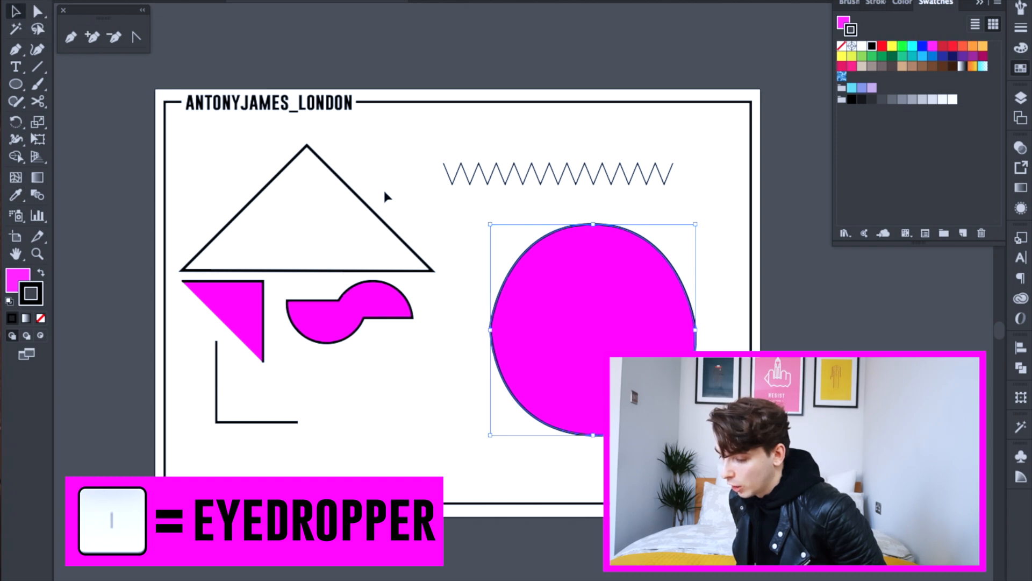
mouse_move(470, 252)
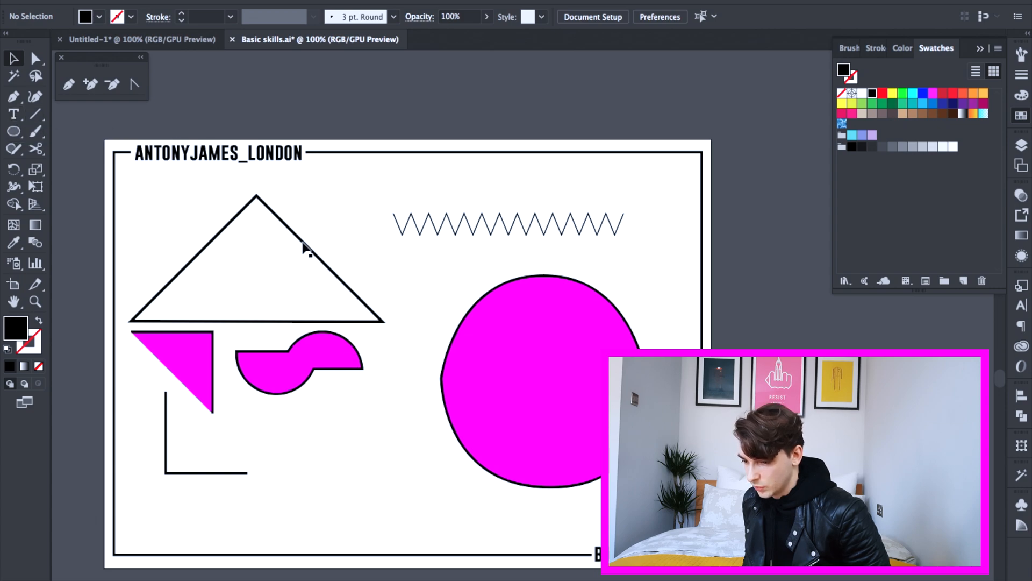
- Type the caption 'hello, how are you?' below the shapes
click(14, 113)
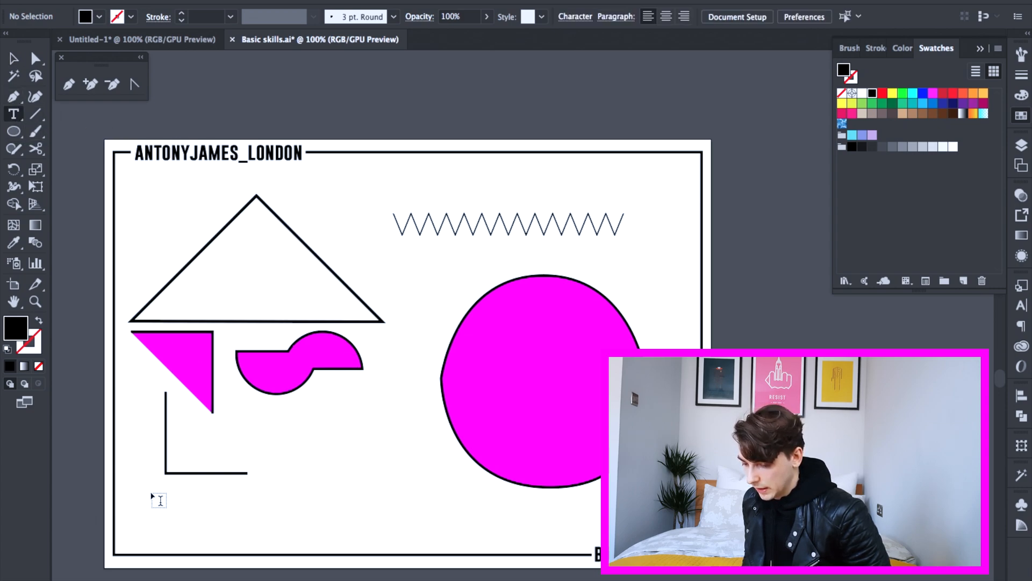
text(h)
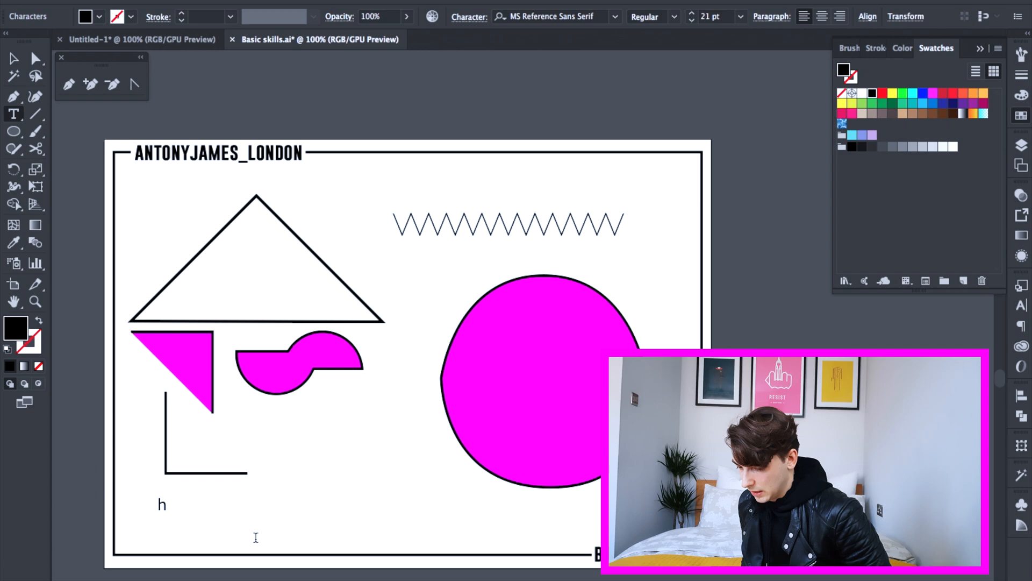
text(ello, how)
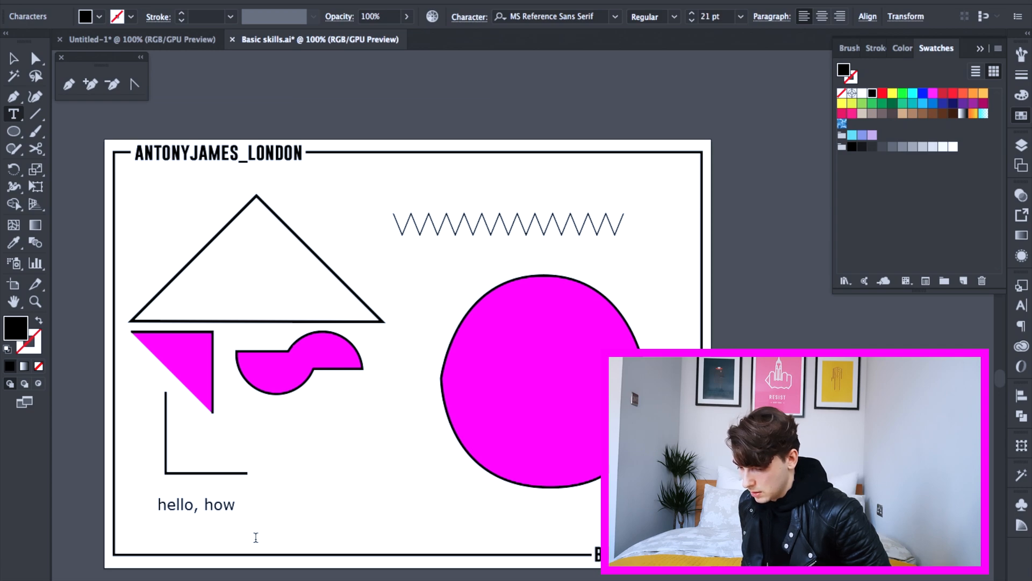
text(are you?)
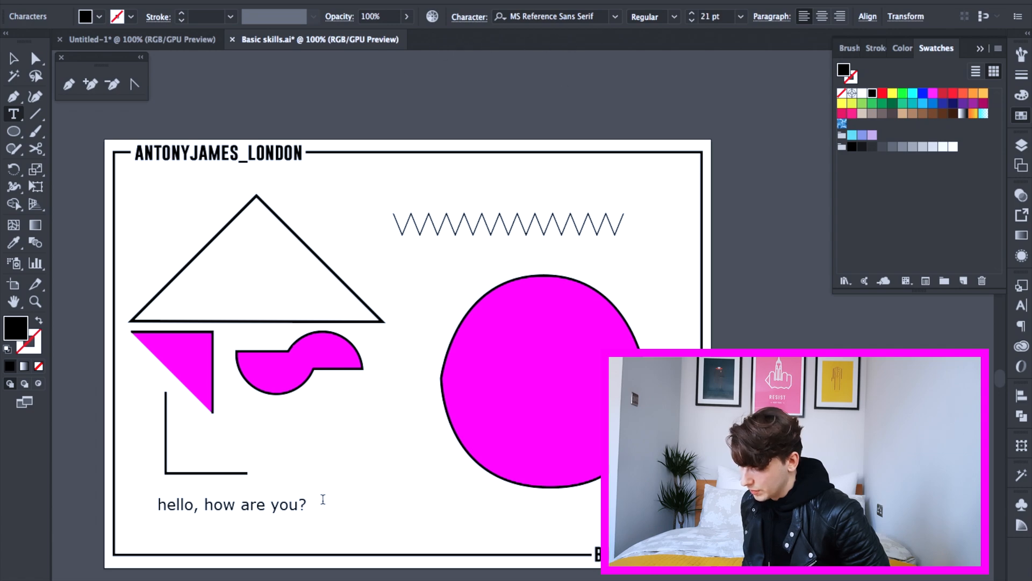
- Set the caption in Times Italic and scale it larger
triple_click(231, 504)
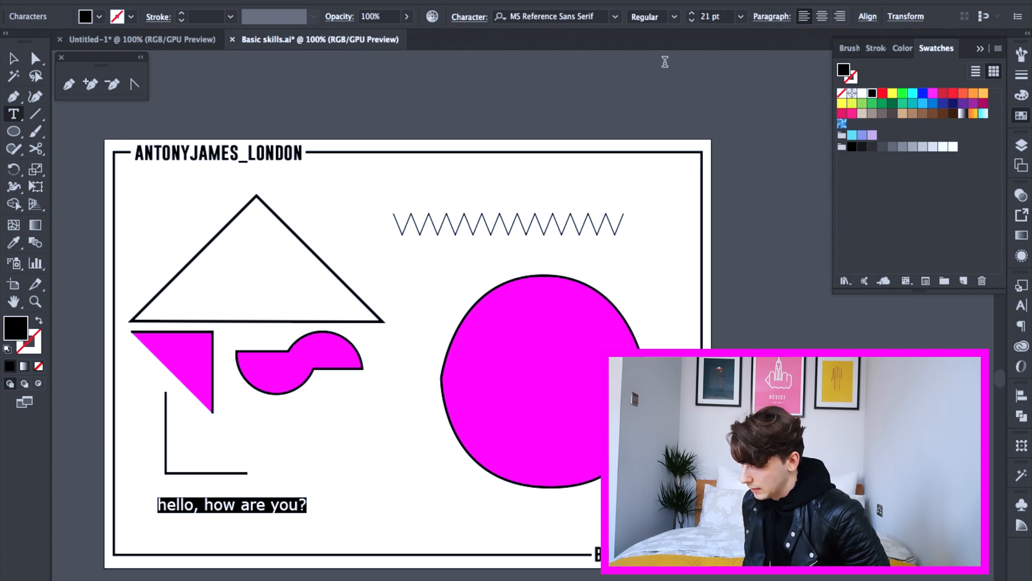
click(616, 17)
text(Times)
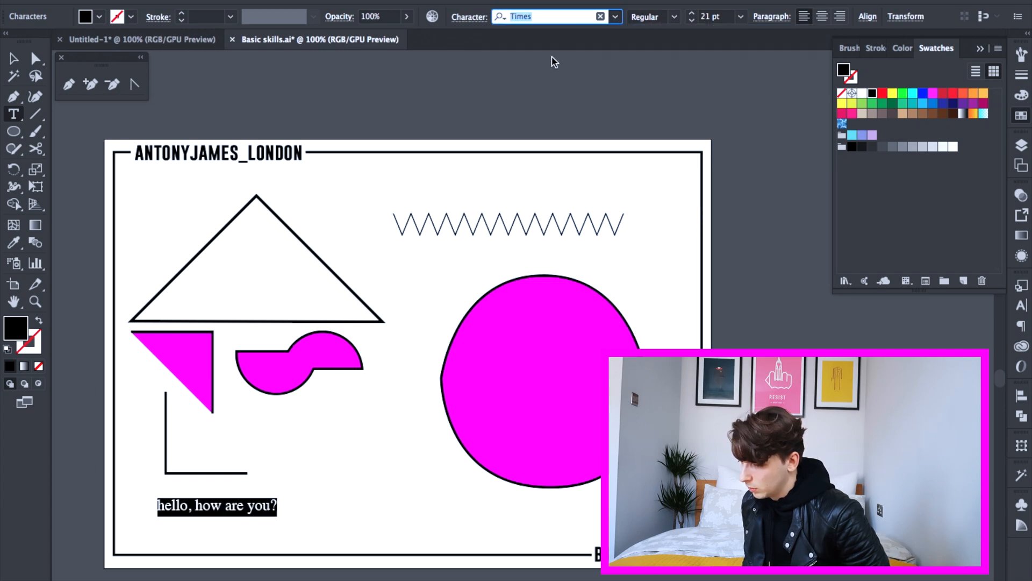
click(674, 17)
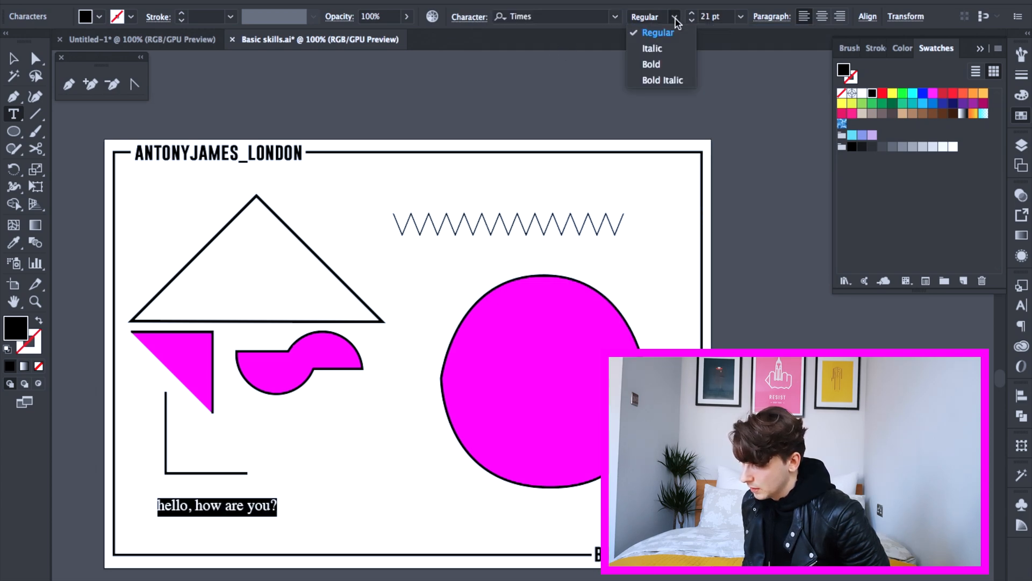
click(651, 64)
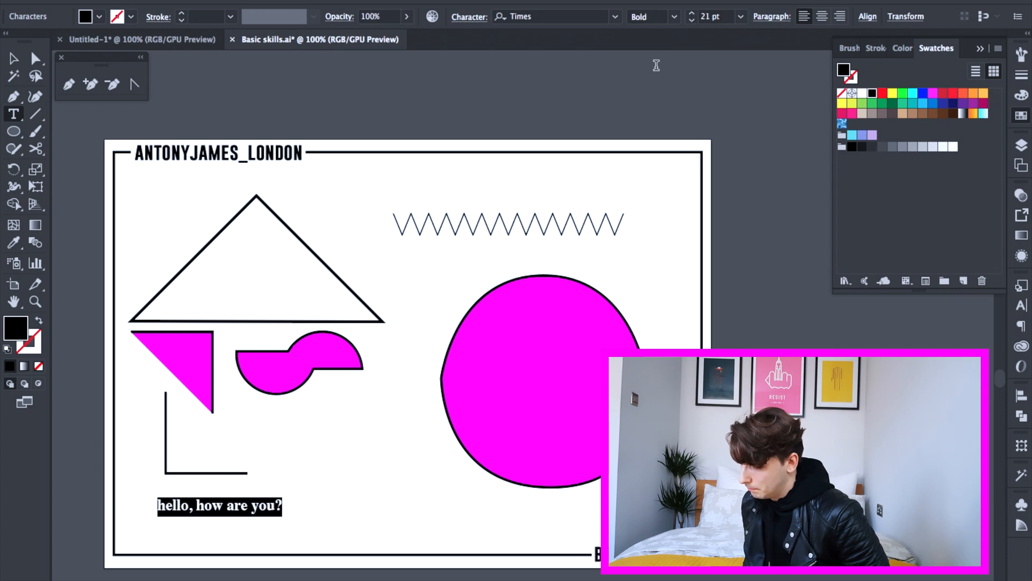
click(647, 17)
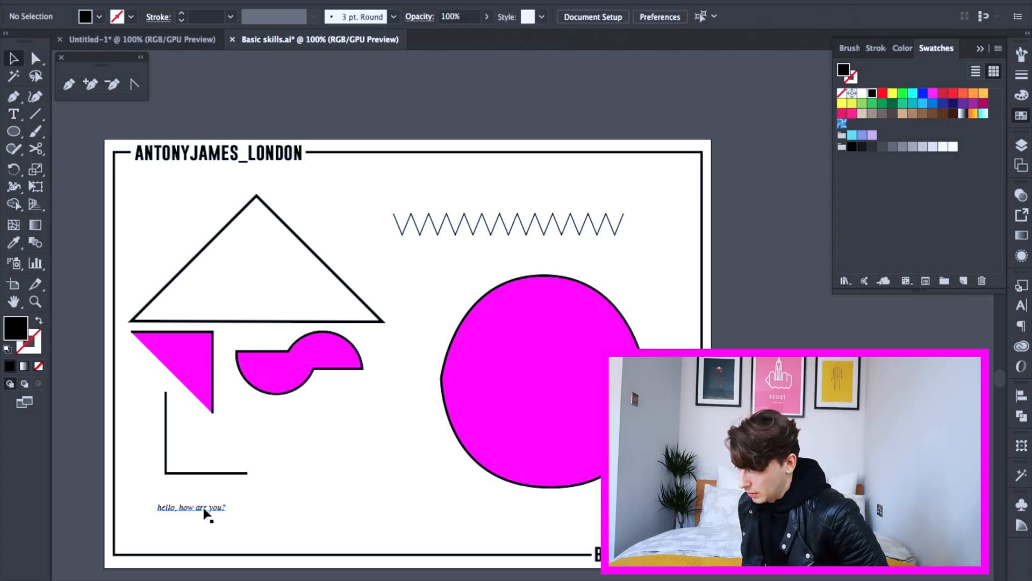
click(190, 507)
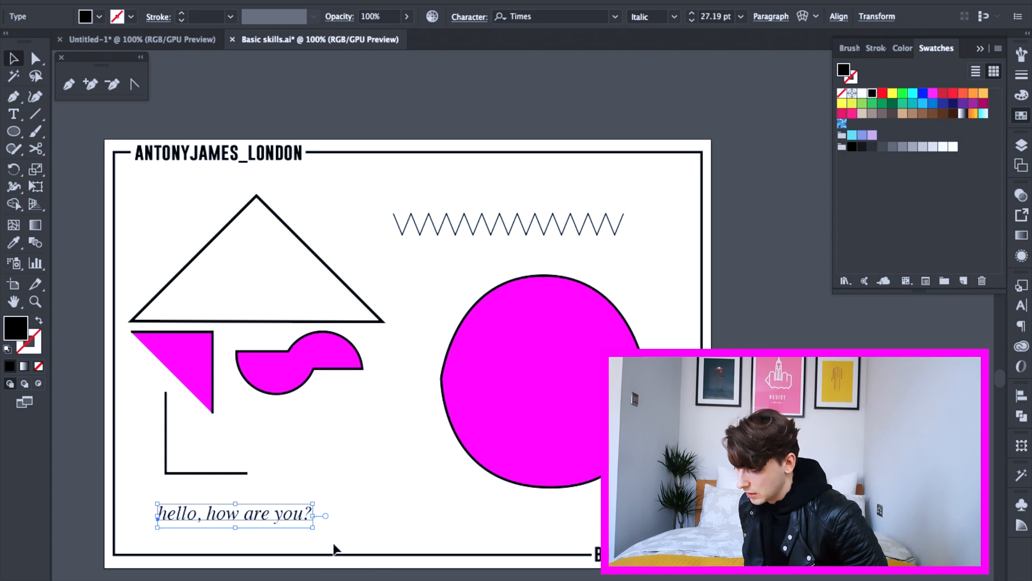
click(351, 524)
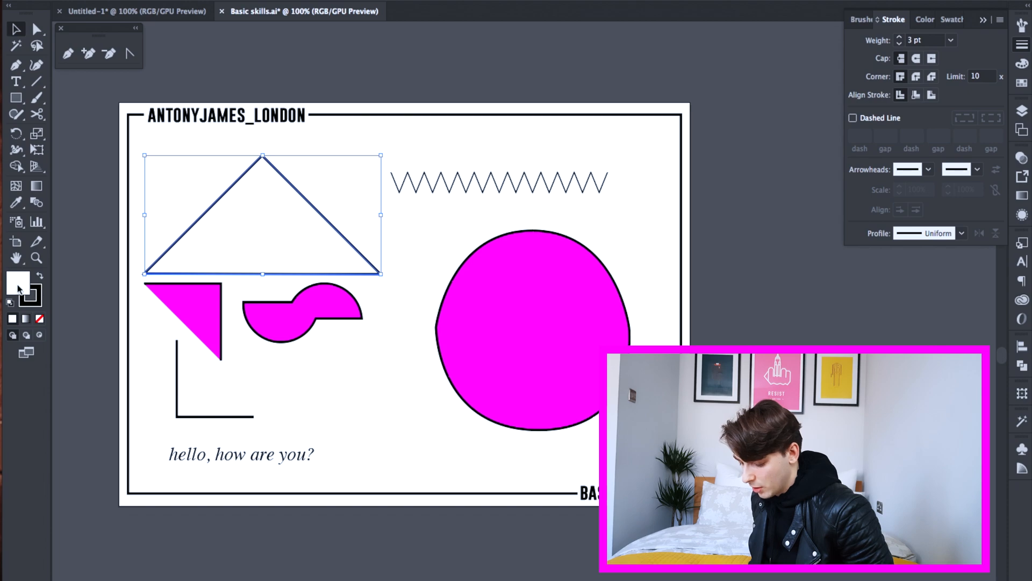
- Clear the triangle's fill, then choose a bright red in the Color Picker
click(39, 320)
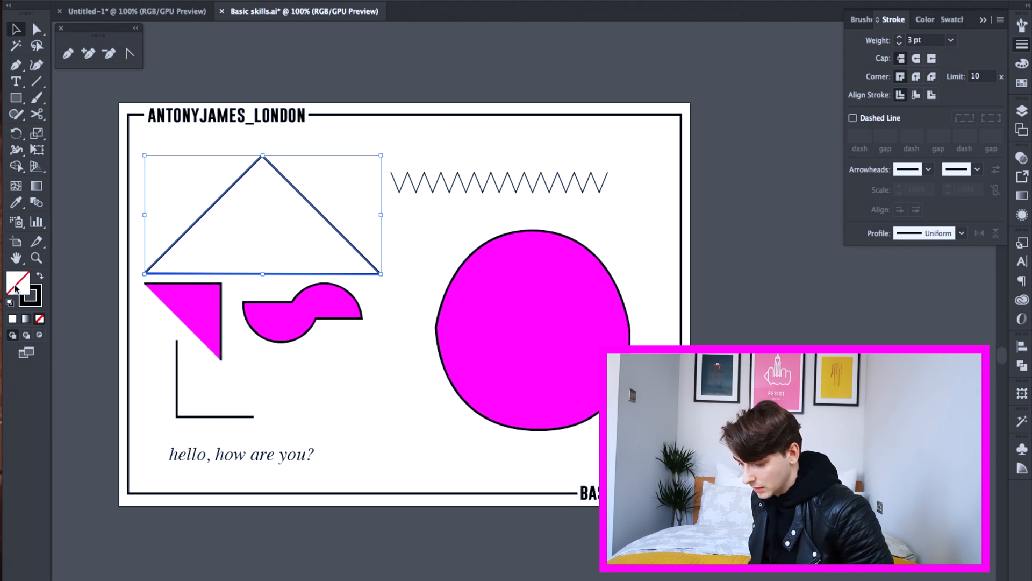
double_click(21, 288)
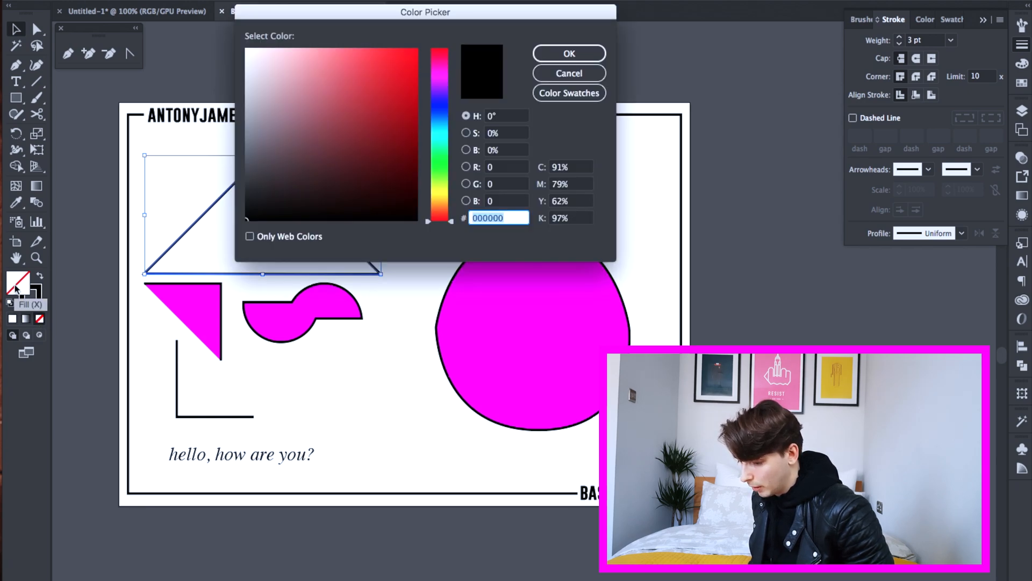
click(349, 129)
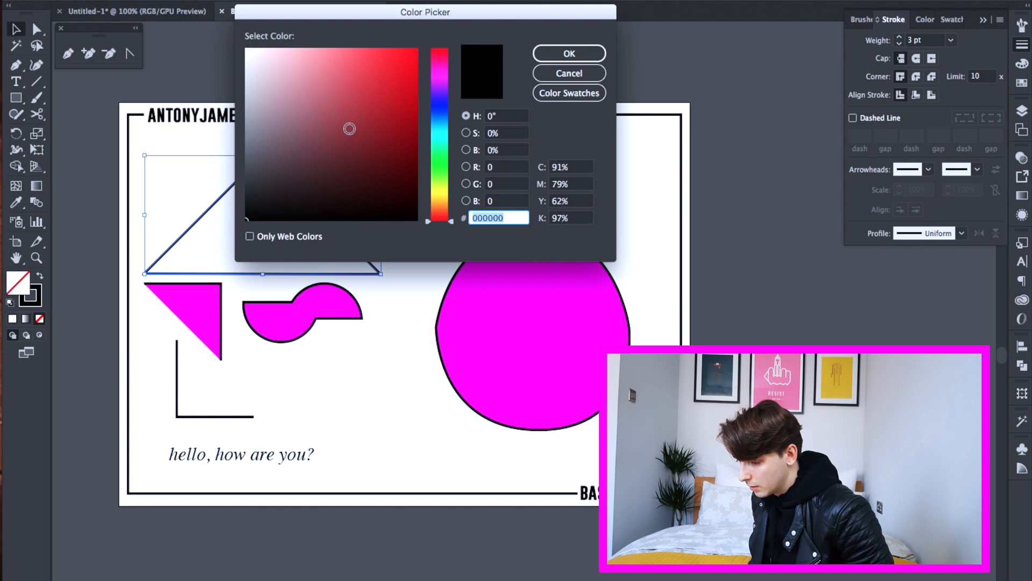
click(388, 80)
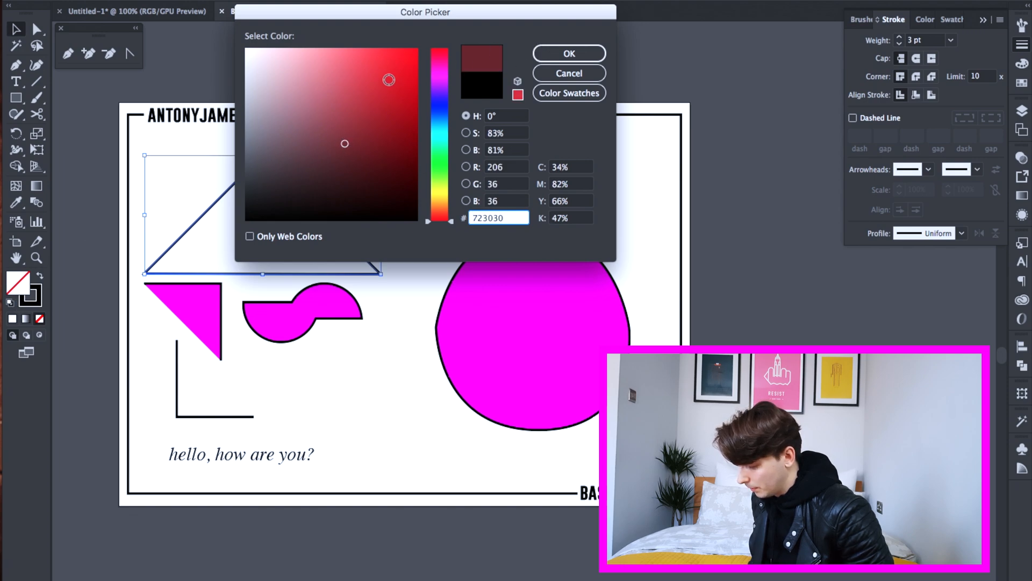
click(568, 53)
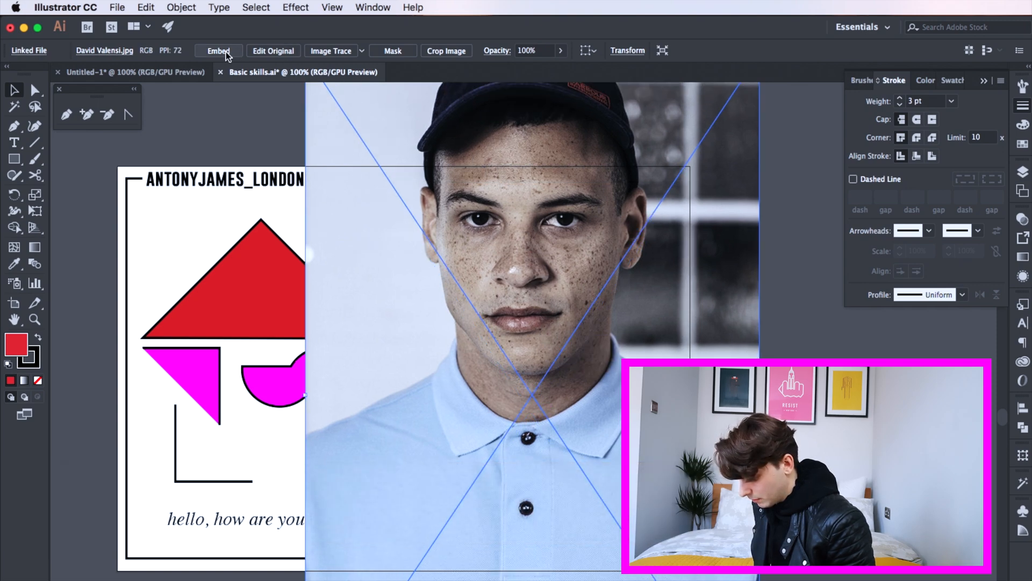
- Embed the portrait photo and clip it to a rectangle in the top-right corner with Cmd+7
click(218, 51)
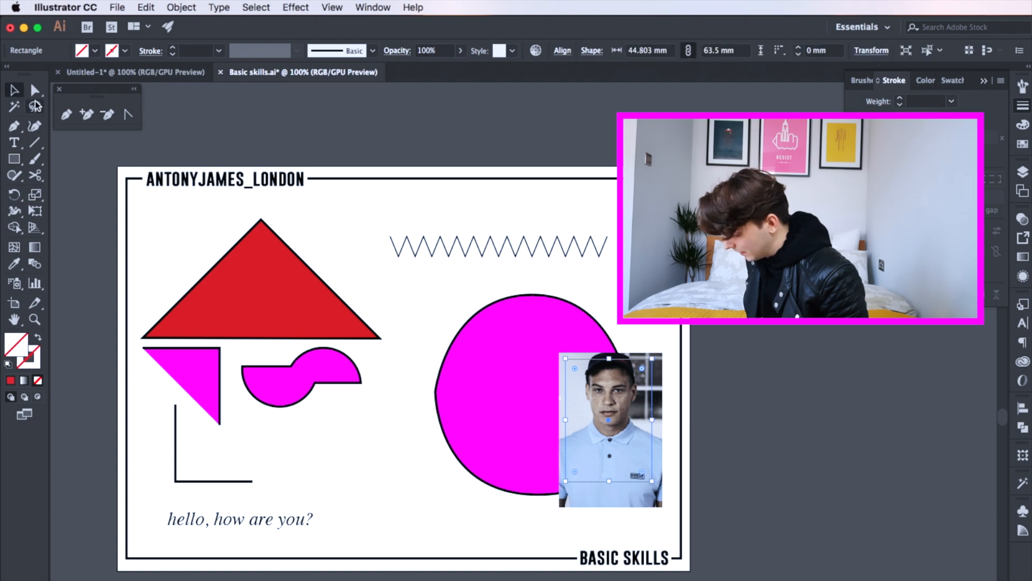
key(cmd+7)
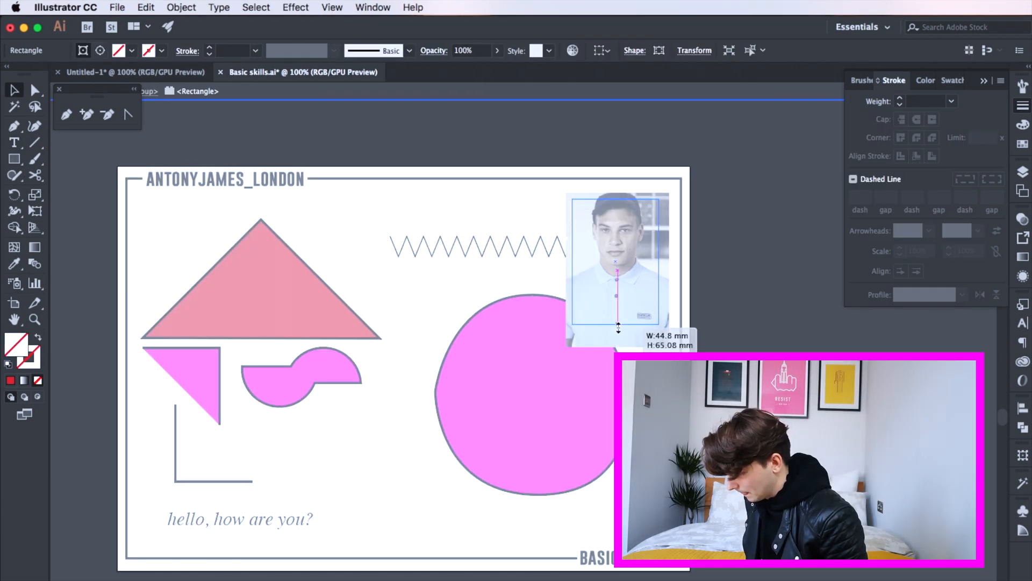
click(737, 284)
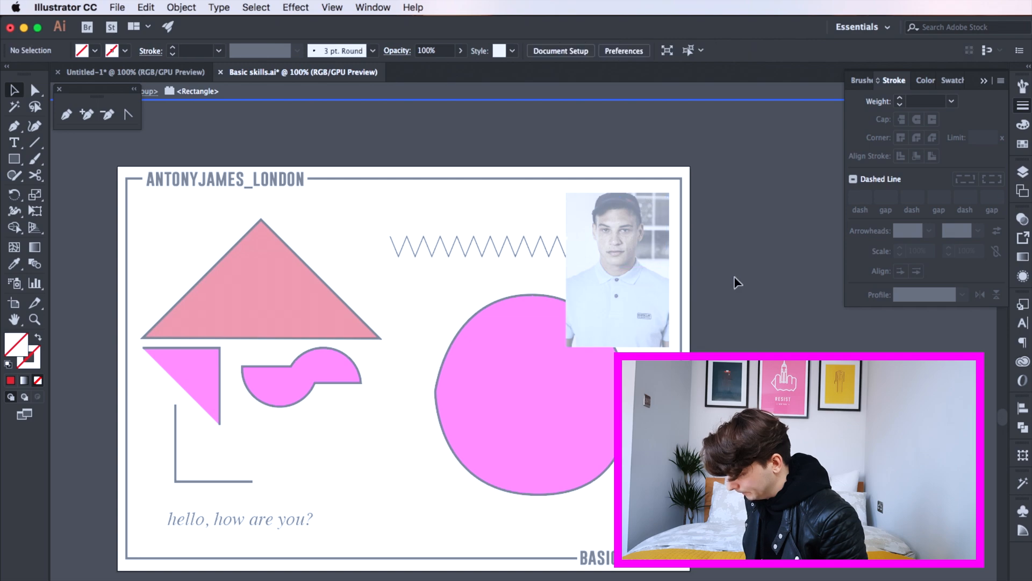
click(615, 269)
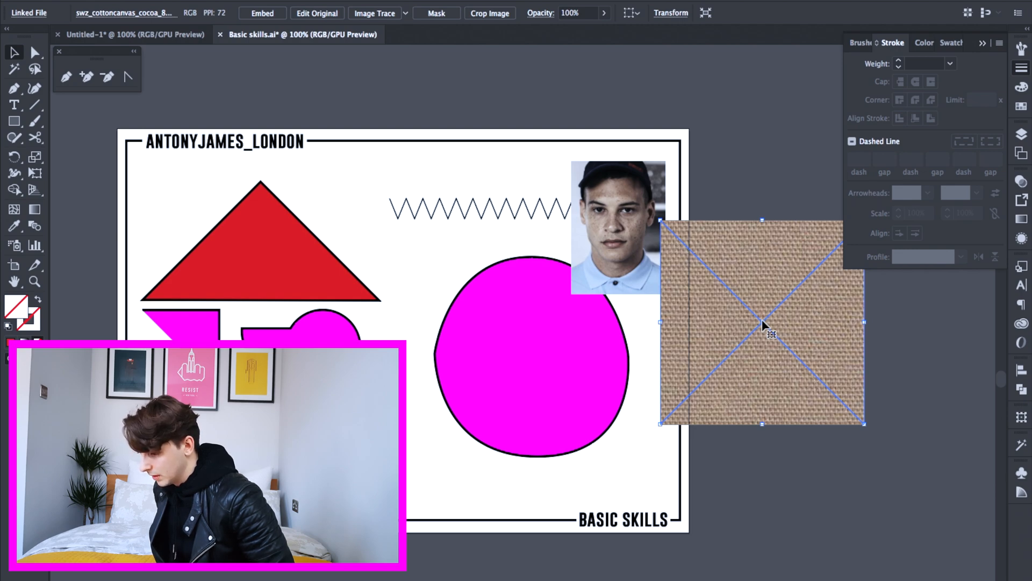
- Embed the placed cotton canvas image and position it right of the artboard
click(261, 12)
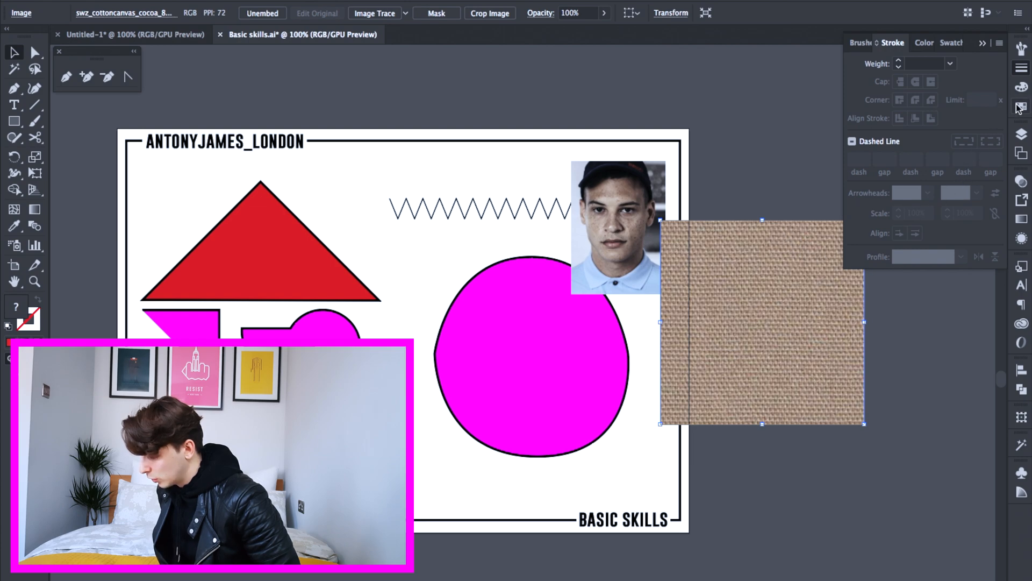
click(941, 43)
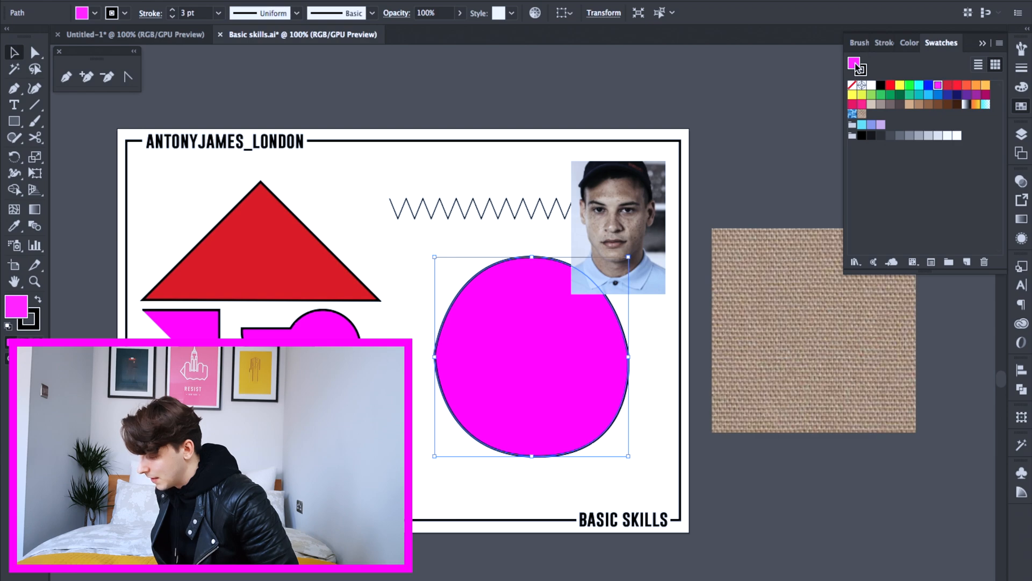
click(861, 114)
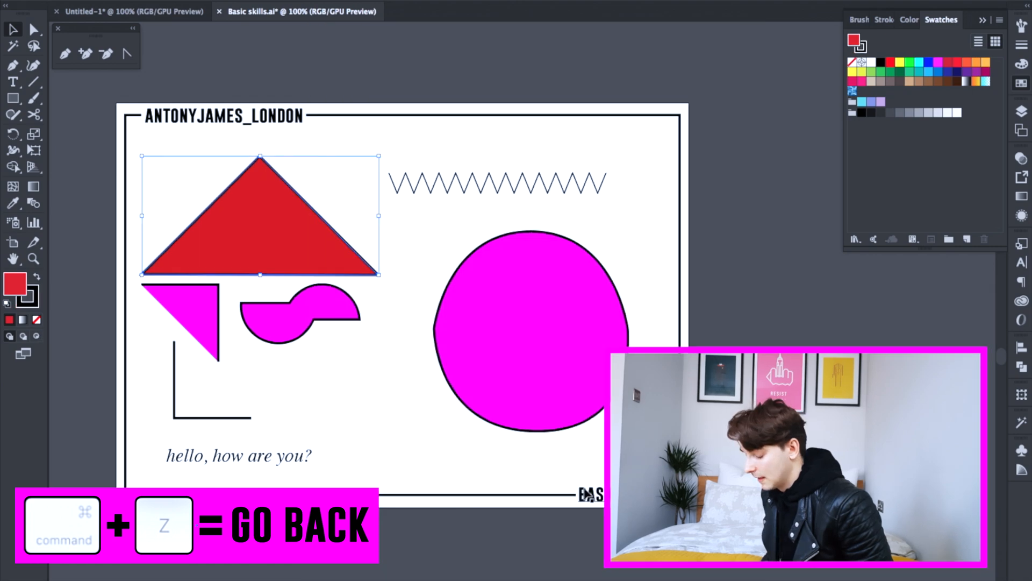
- Undo back past the photo and canvas additions, then deselect the red triangle
click(441, 223)
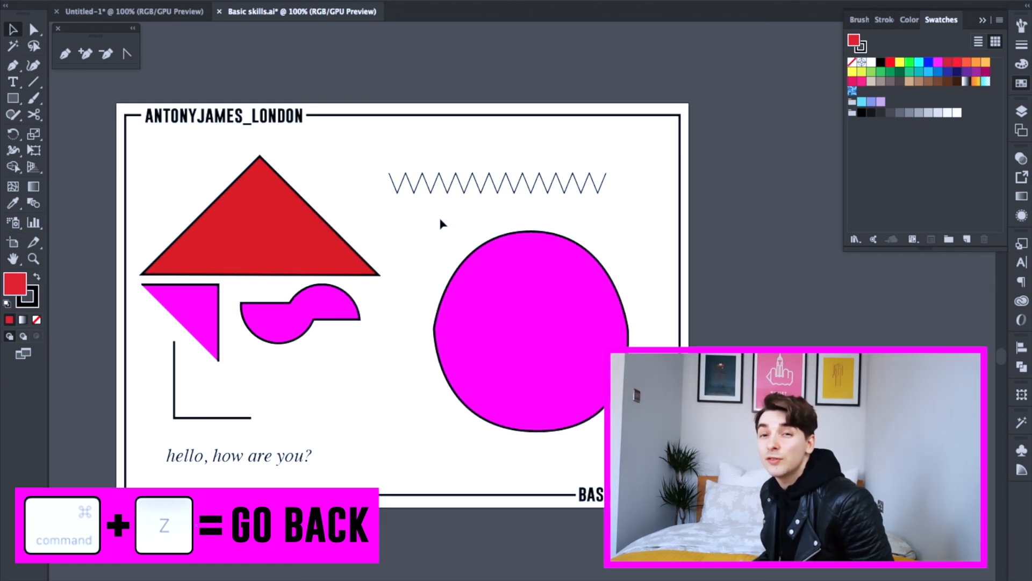